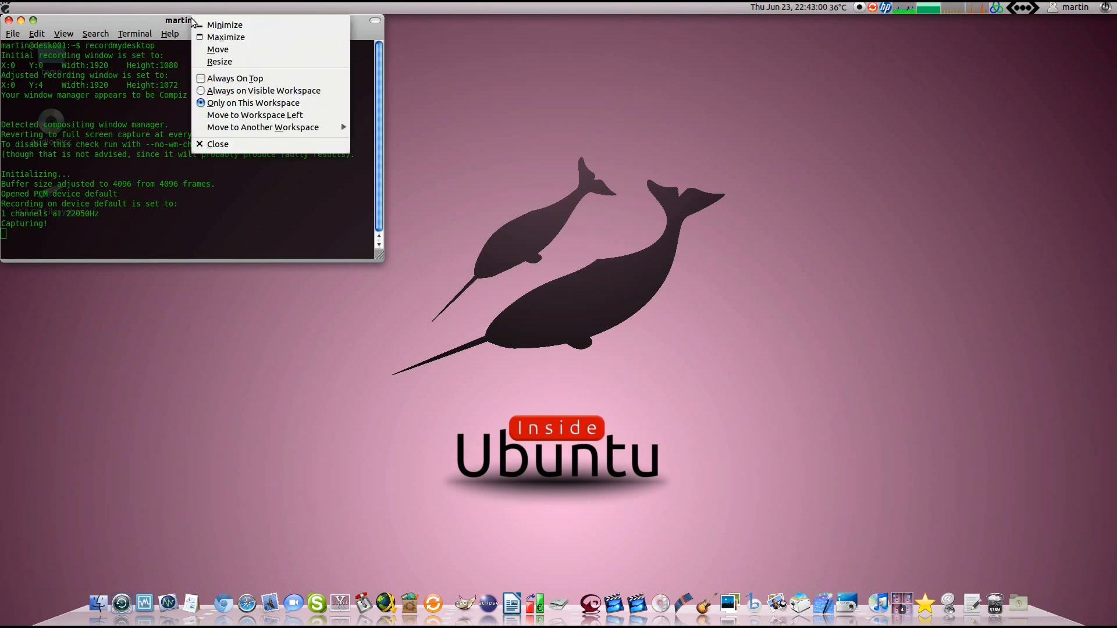
{"action": "mouse_move", "coordinate": [263, 127]}
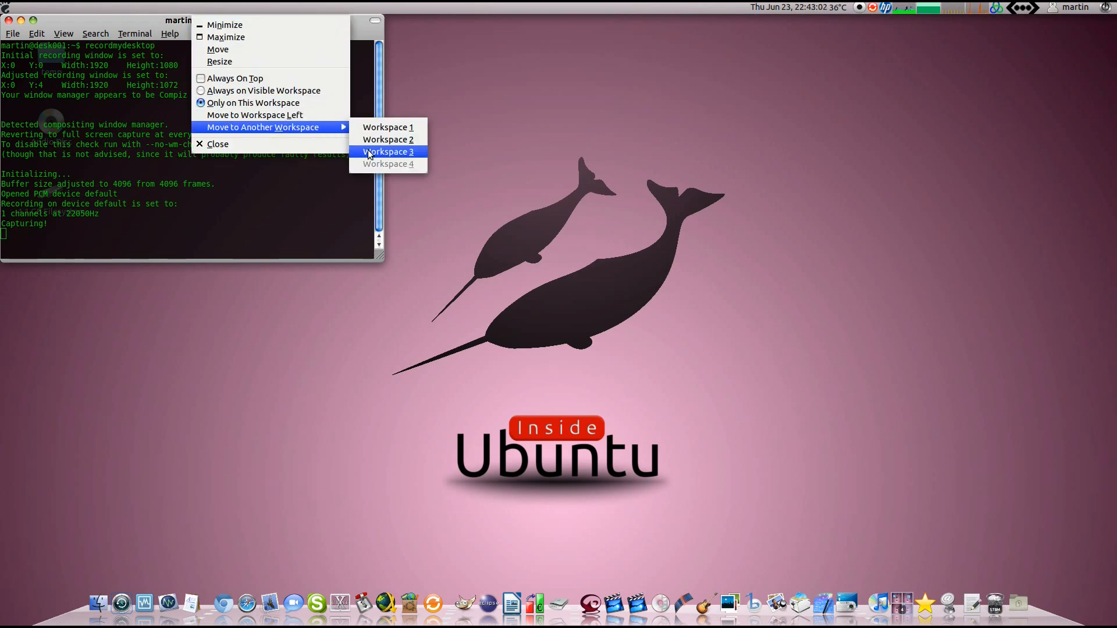
Move the terminal window to Workspace 3, leaving the current desktop clear
{"action": "left_click", "coordinate": [388, 151]}
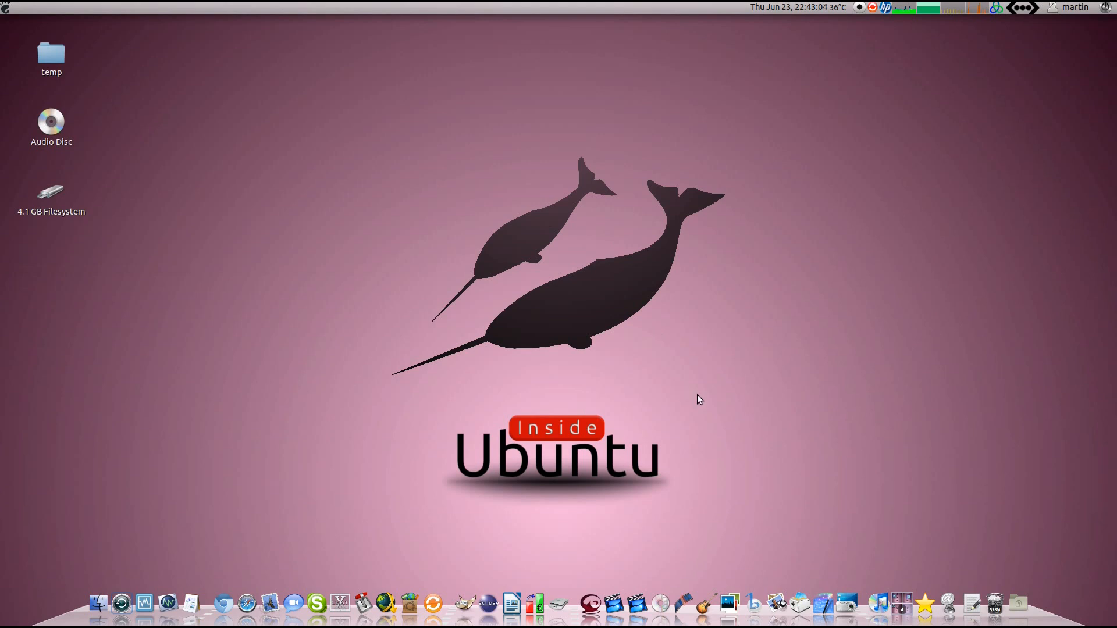
{"action": "mouse_move", "coordinate": [734, 365]}
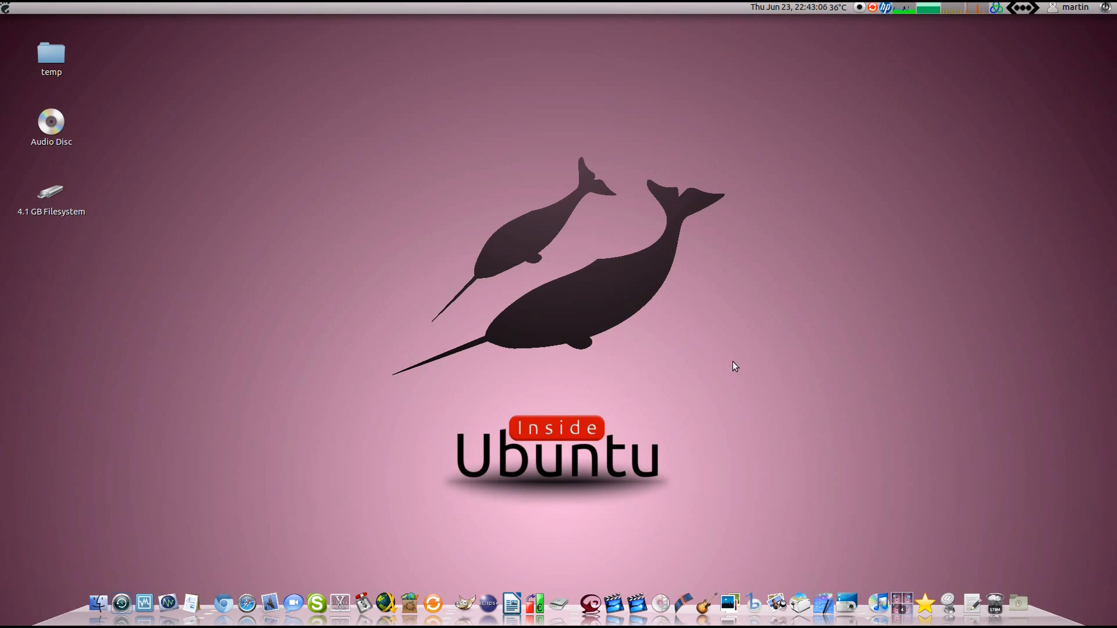
{"action": "mouse_move", "coordinate": [565, 335]}
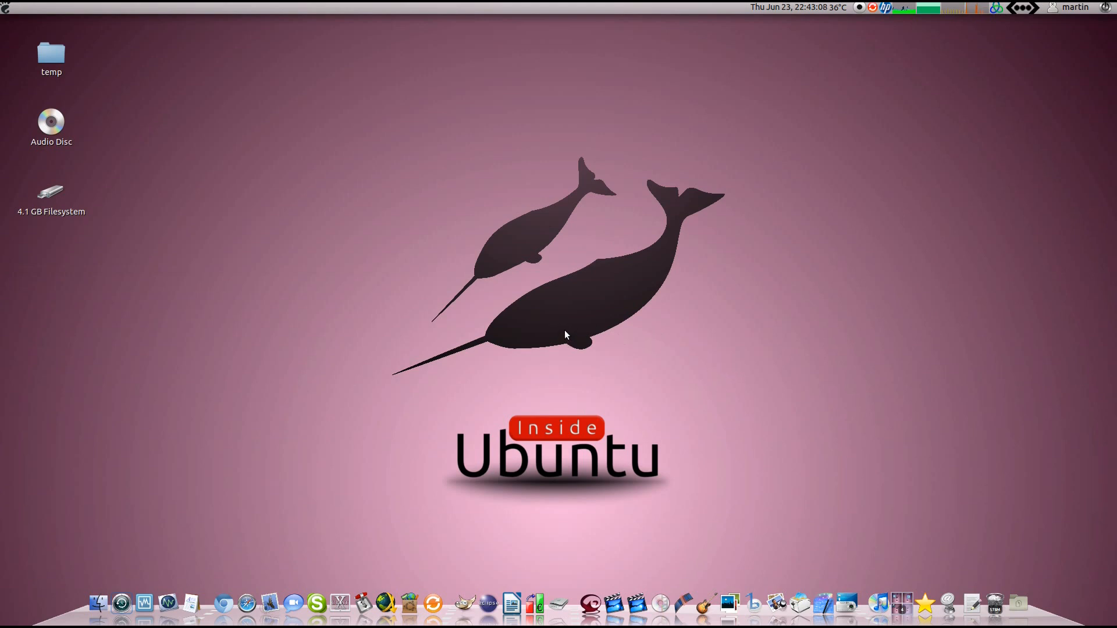
{"action": "mouse_move", "coordinate": [431, 369]}
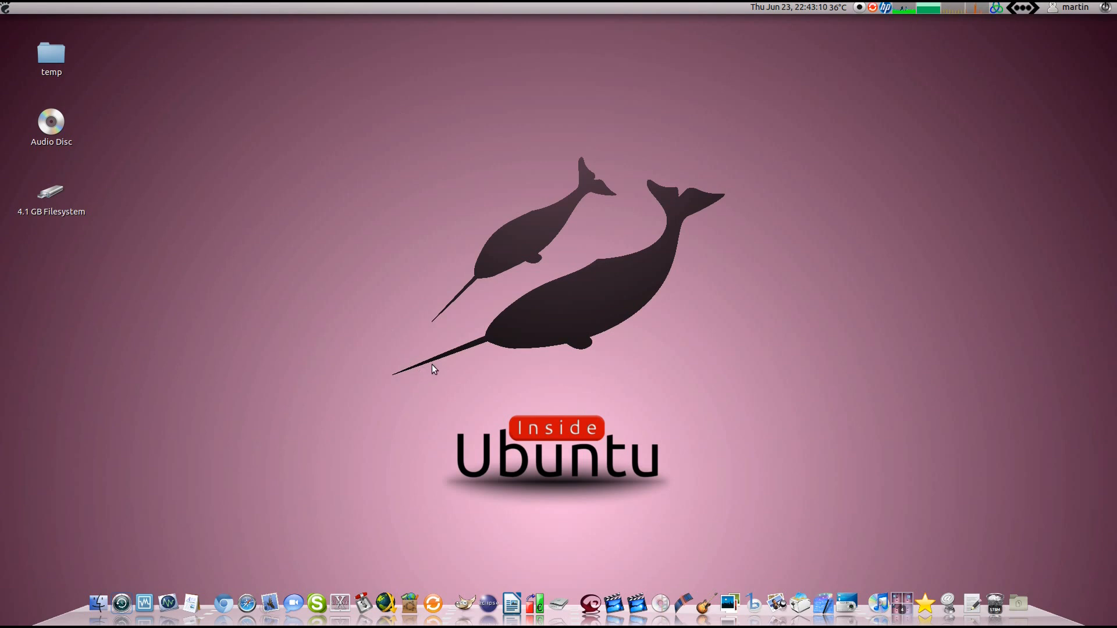
{"action": "mouse_move", "coordinate": [158, 315]}
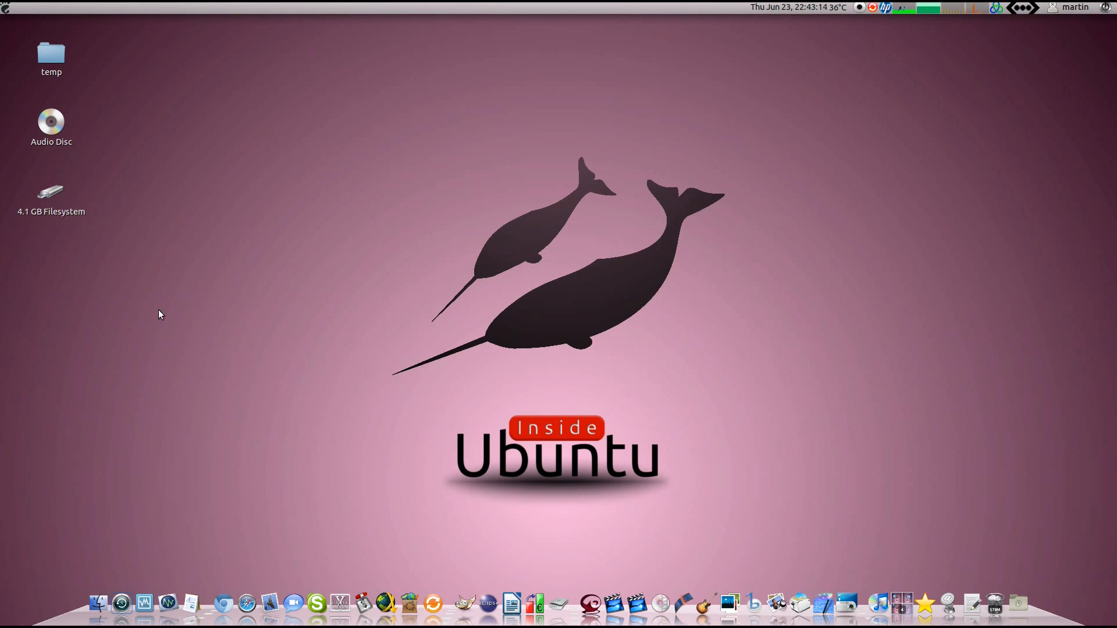
{"action": "mouse_move", "coordinate": [6, 73]}
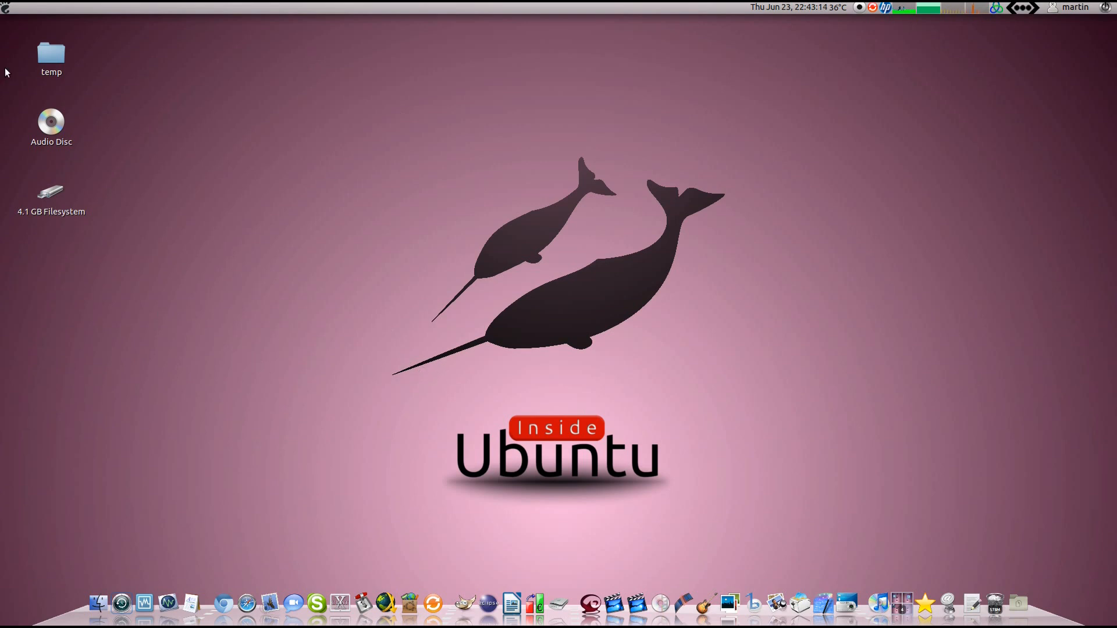
{"action": "left_click", "coordinate": [6, 6]}
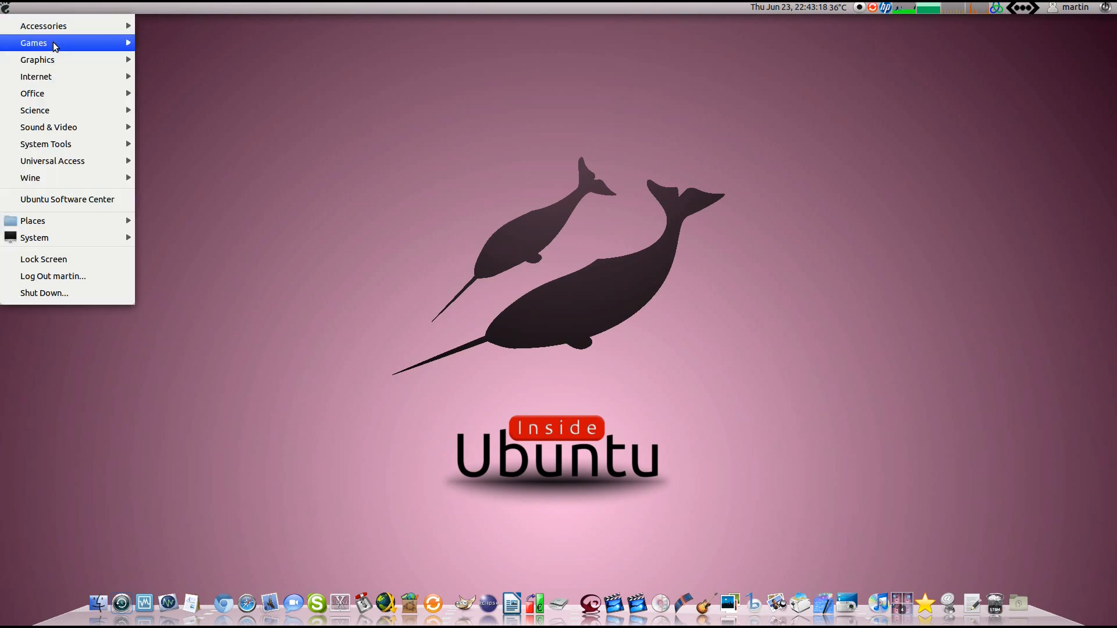
{"action": "mouse_move", "coordinate": [44, 26]}
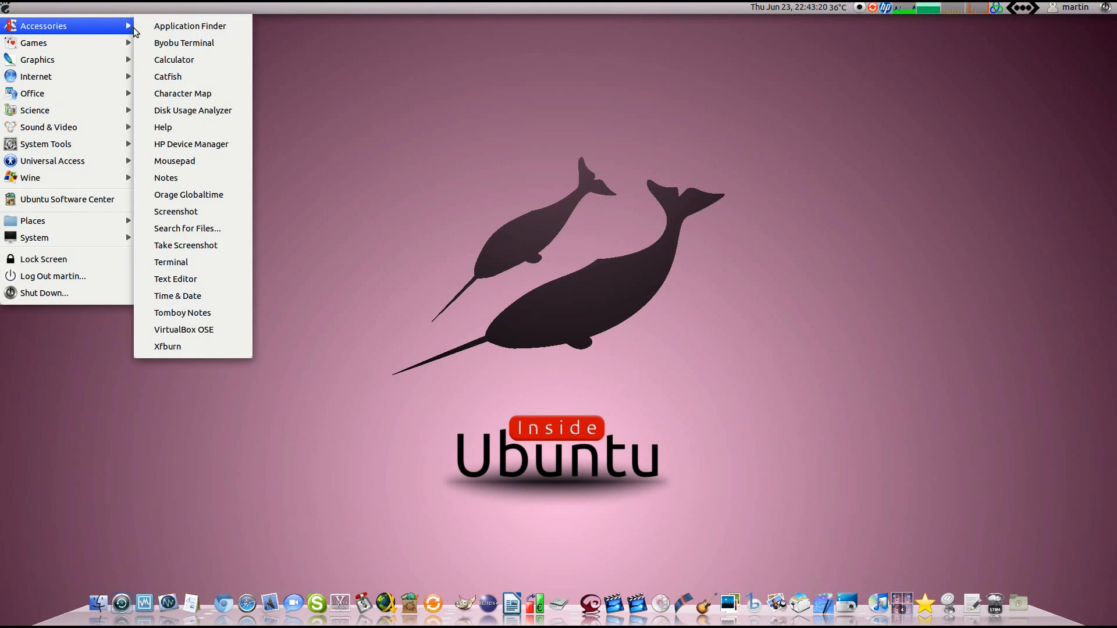
{"action": "mouse_move", "coordinate": [185, 245]}
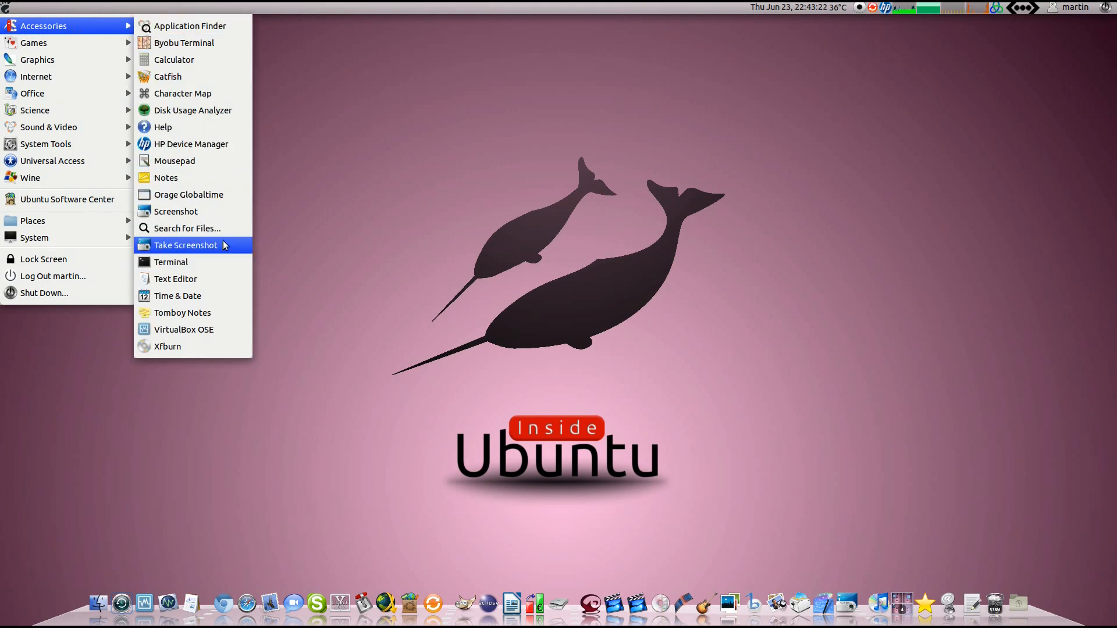
{"action": "mouse_move", "coordinate": [726, 296]}
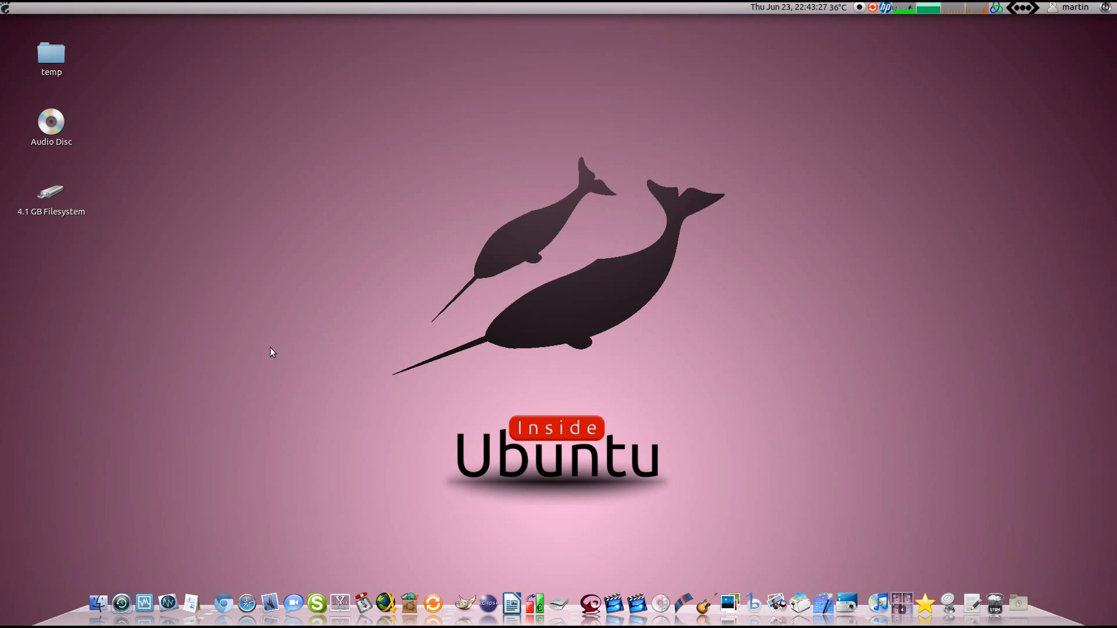
Launch a new terminal window and type 'sudo apt-get install' at the prompt
{"action": "left_click", "coordinate": [120, 605]}
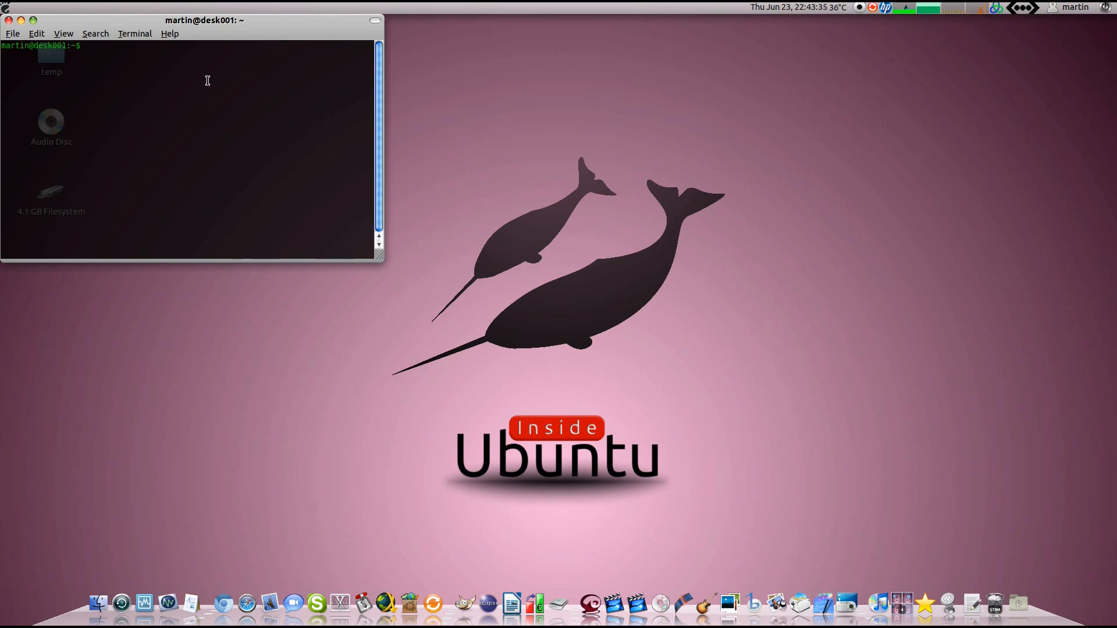
{"action": "mouse_move", "coordinate": [191, 36]}
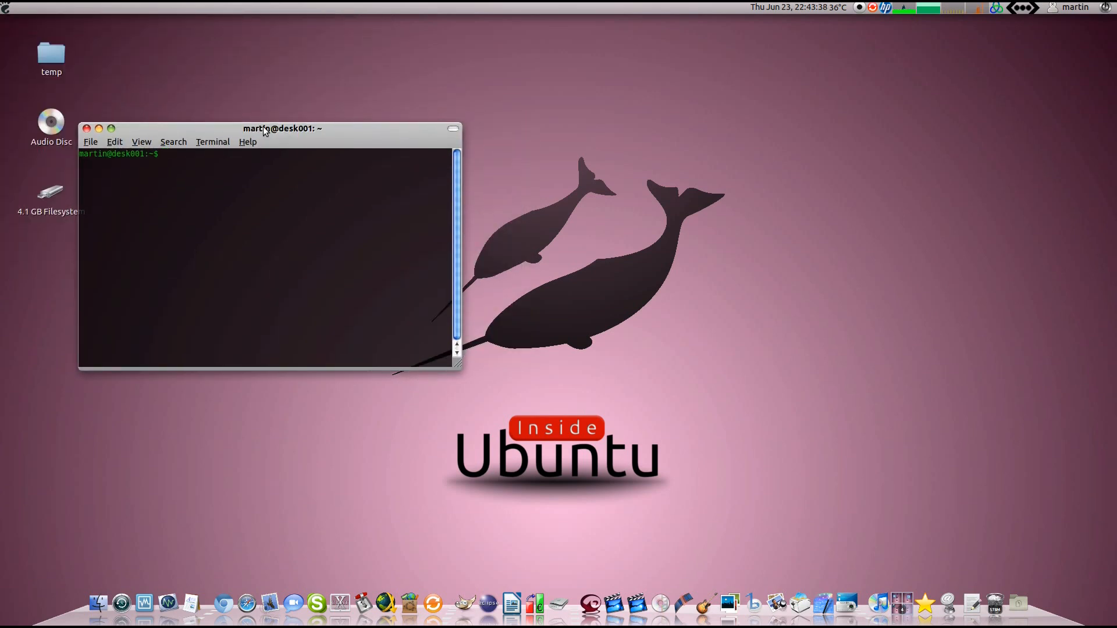
{"action": "type", "text": "sudo a"}
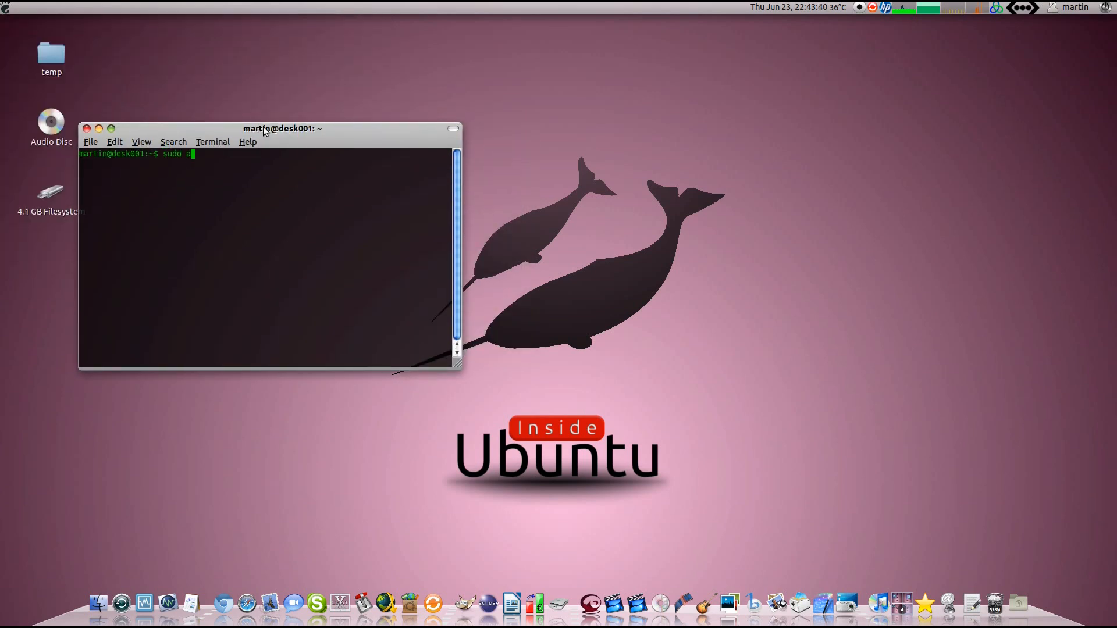
{"action": "type", "text": "pt-get ins"}
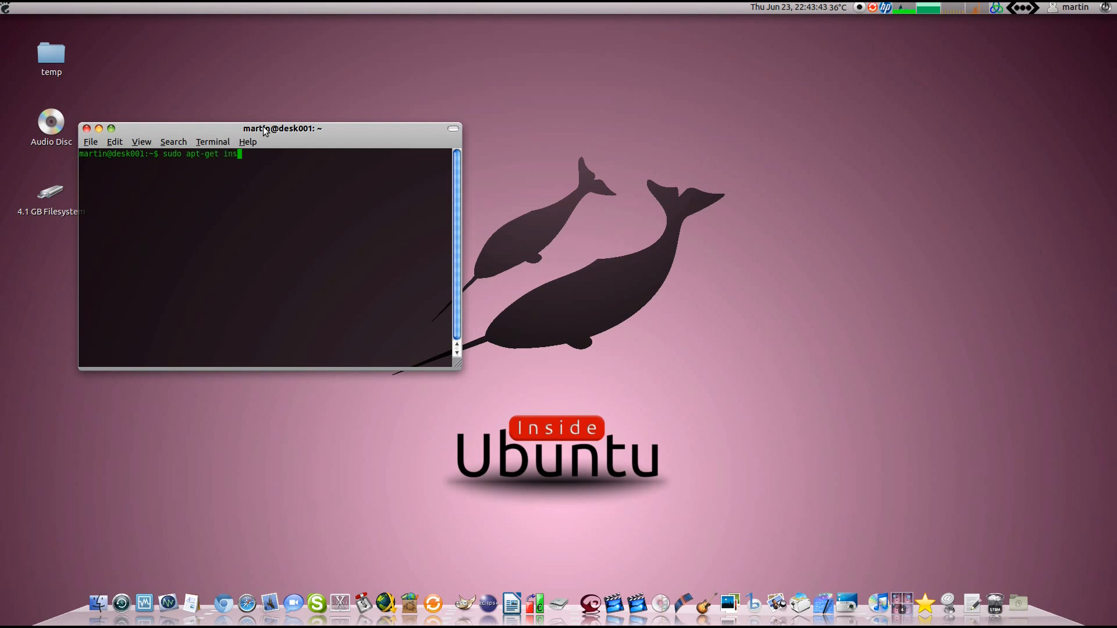
{"action": "type", "text": "tall"}
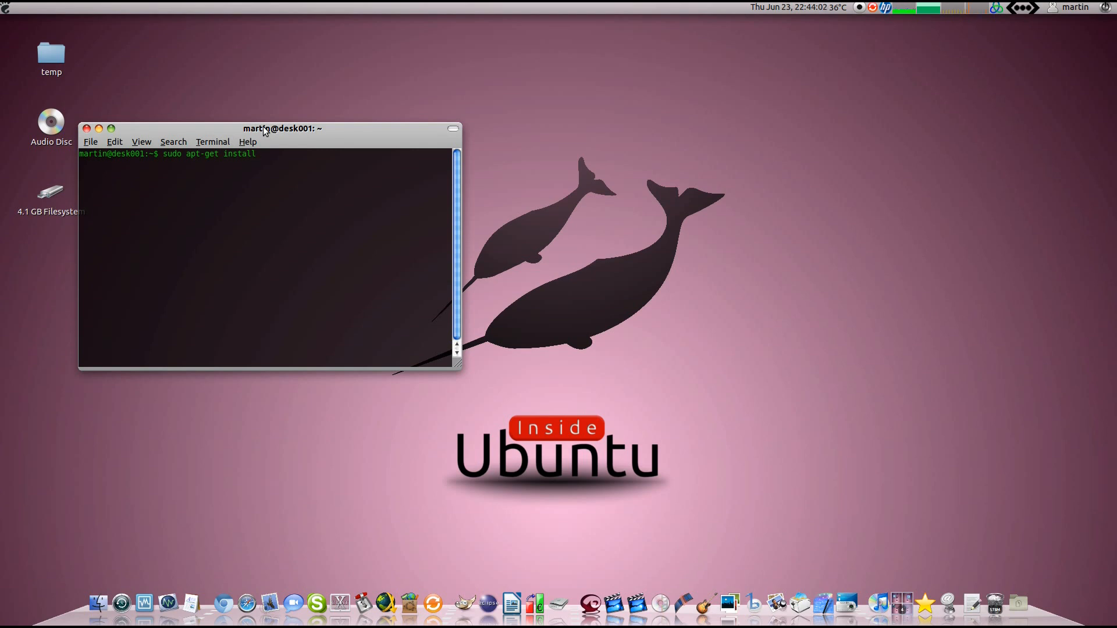
Try xubuntu-desktop, kubuntu-desktop and gnome-desktop as package names, erasing each
{"action": "type", "text": "xub"}
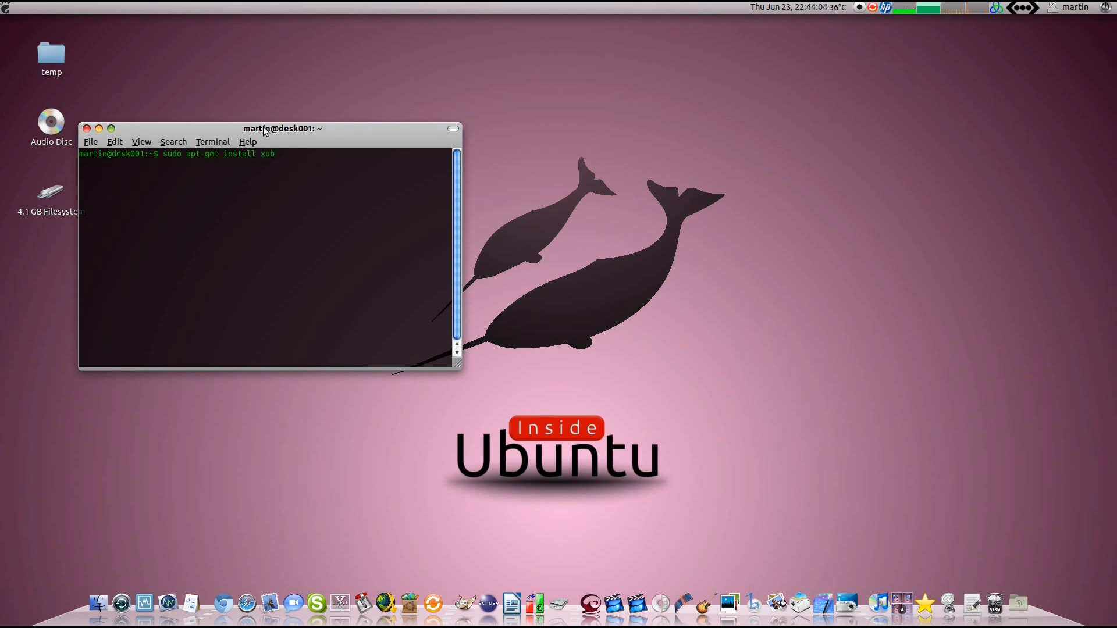
{"action": "type", "text": "unt"}
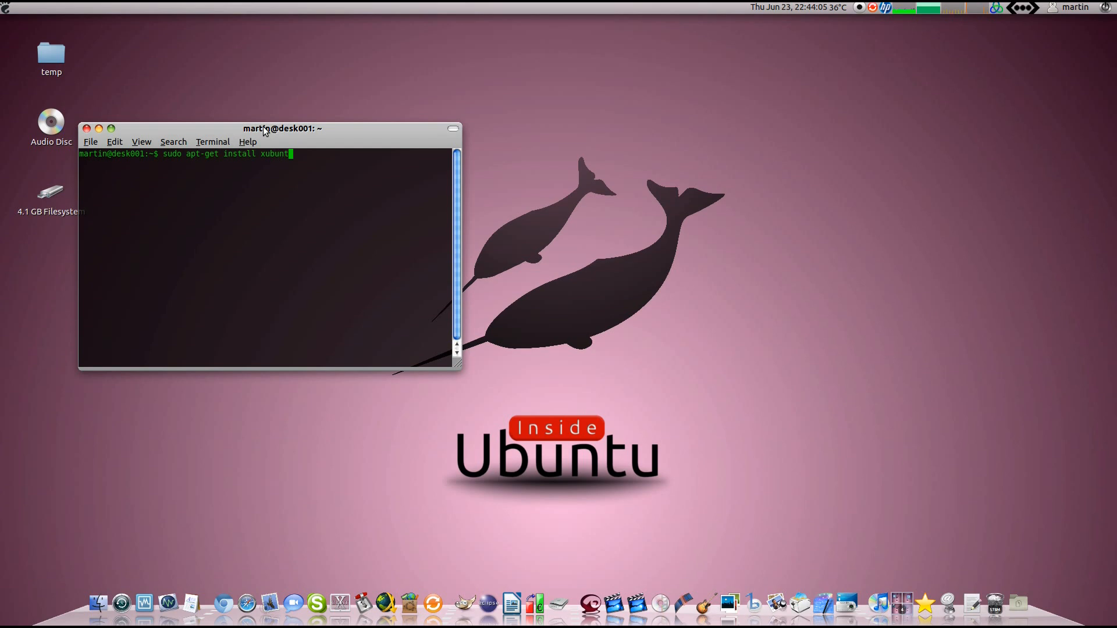
{"action": "type", "text": "u-desktop"}
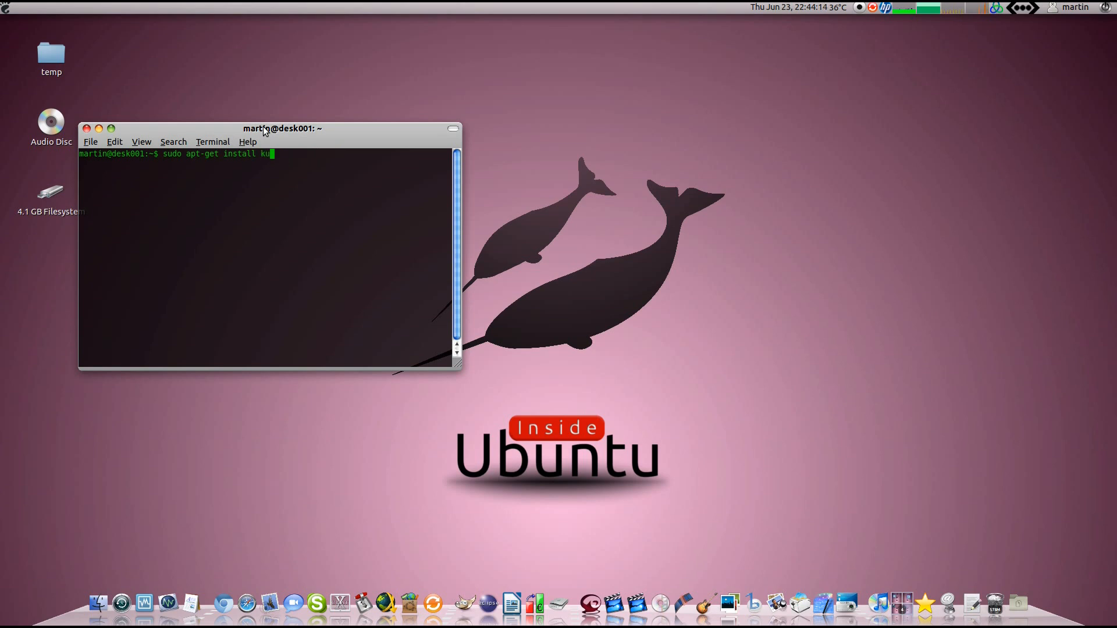
{"action": "type", "text": "buntu-de"}
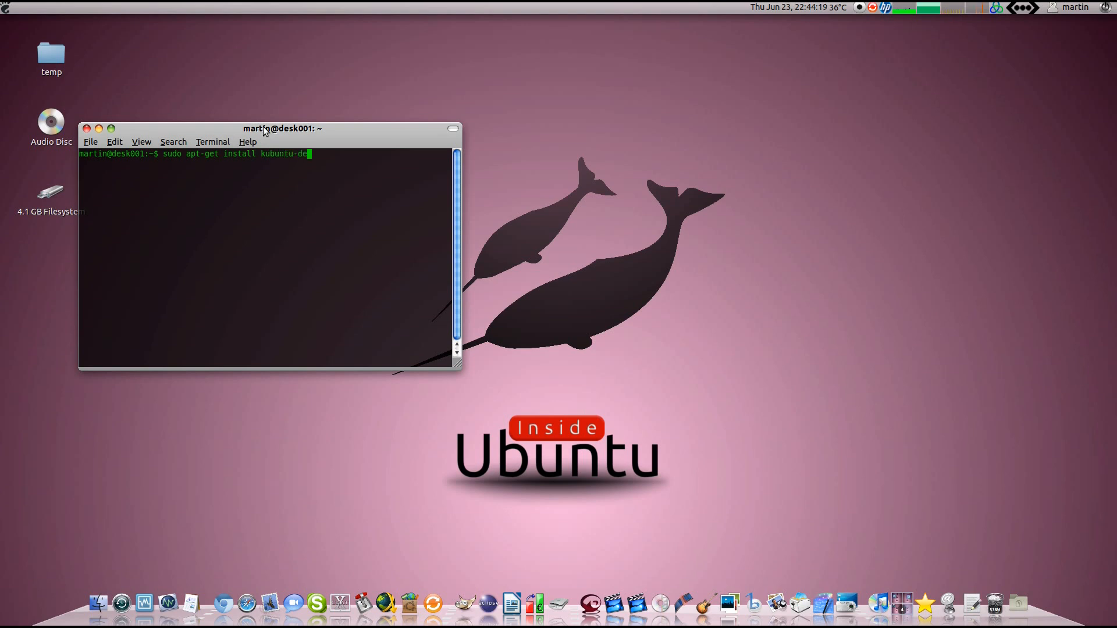
{"action": "key", "text": "BackSpace"}
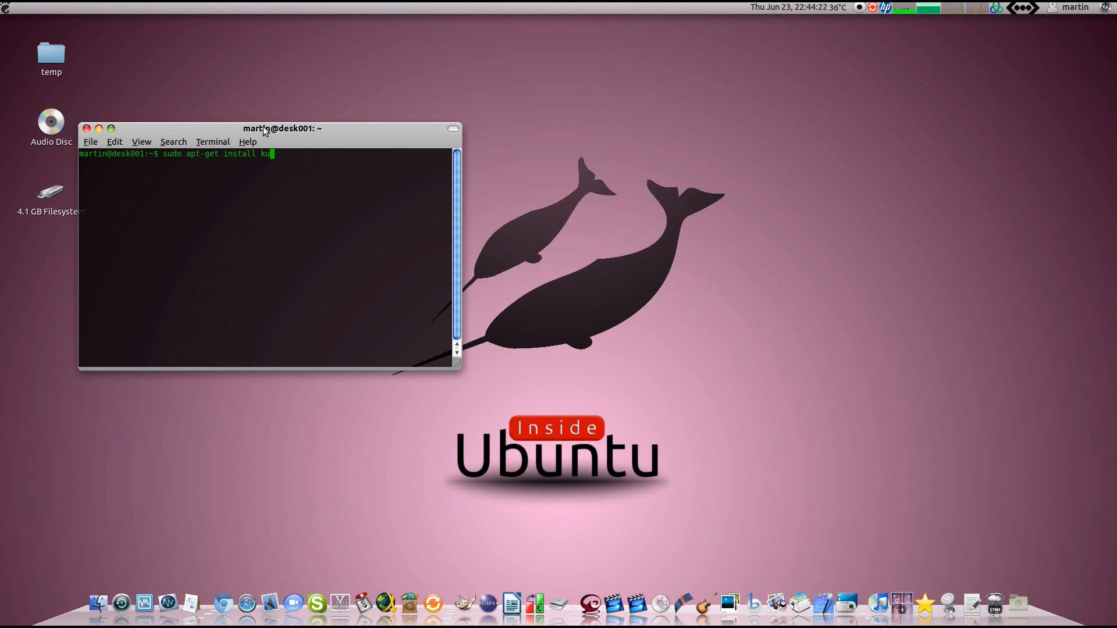
{"action": "key", "text": "BackSpace"}
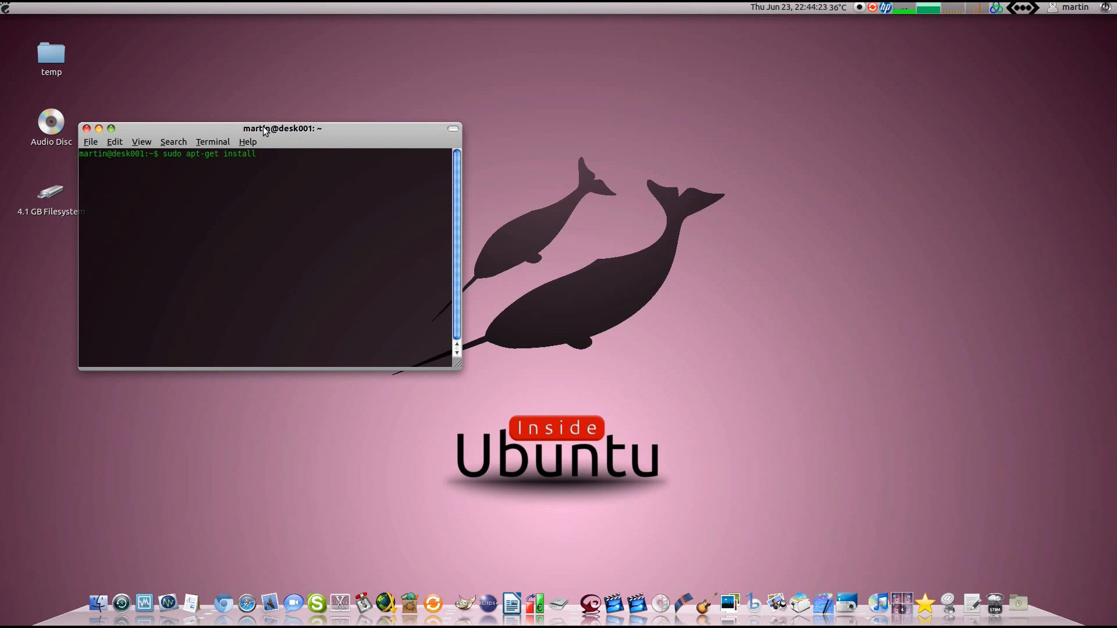
{"action": "type", "text": "gnome-desk"}
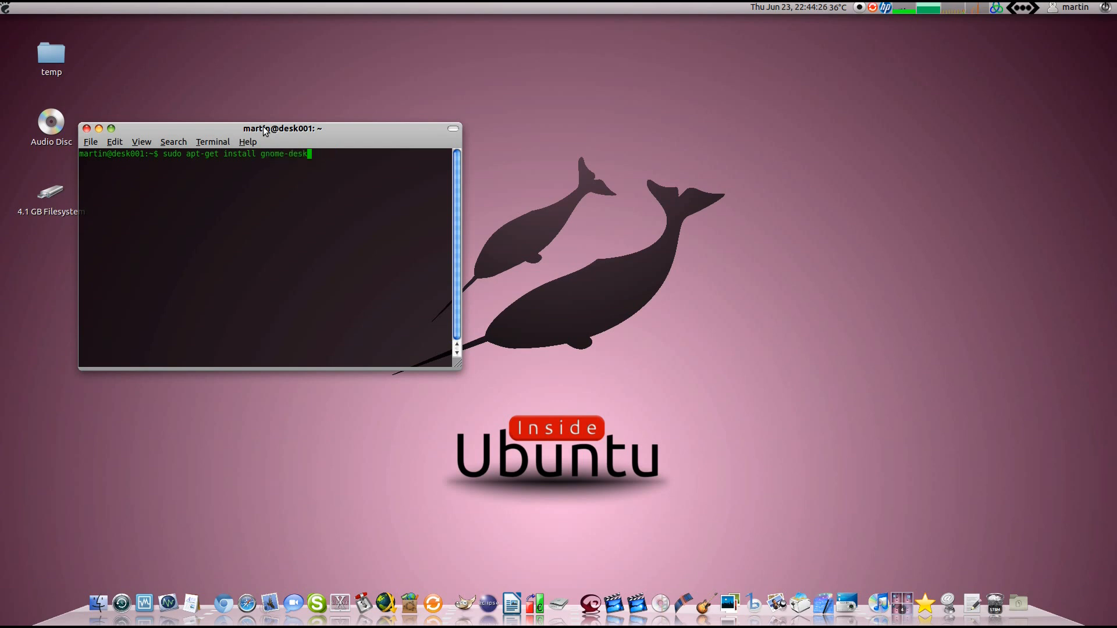
{"action": "type", "text": "top"}
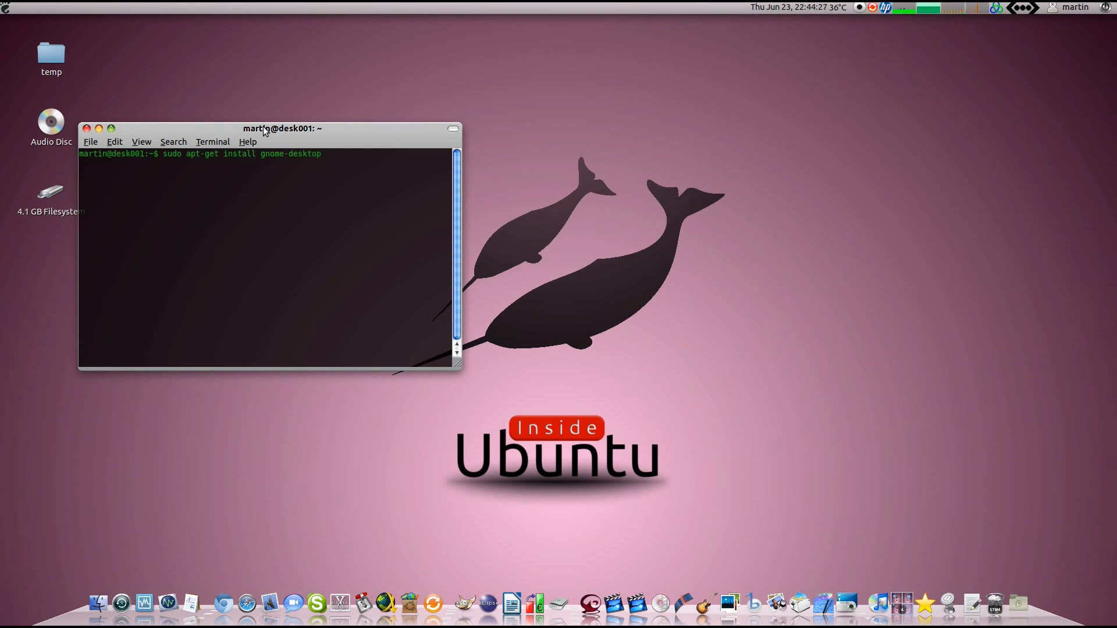
{"action": "key", "text": "BackSpace"}
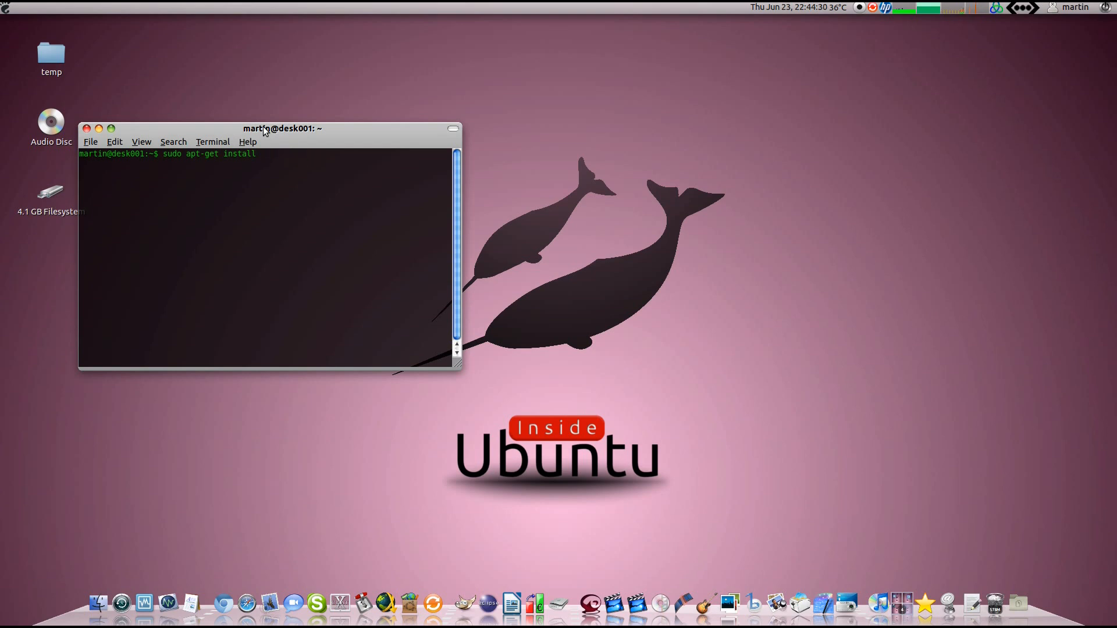
Try lubuntu-desktop, then change the package name to 'mythbuntu-'
{"action": "type", "text": "lubuntu d"}
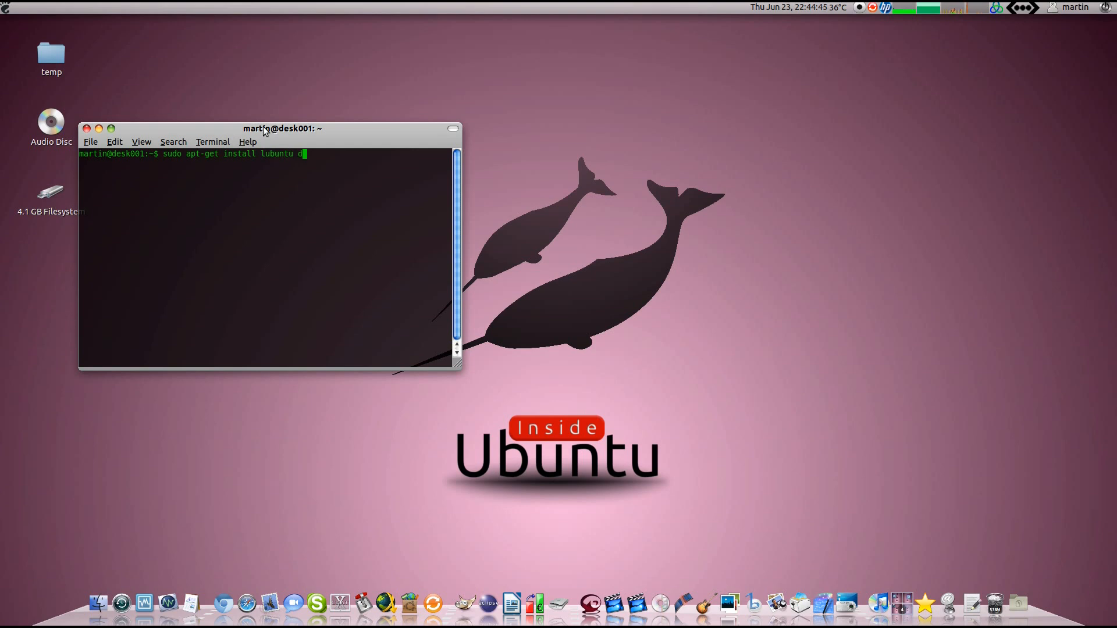
{"action": "type", "text": "-desktop"}
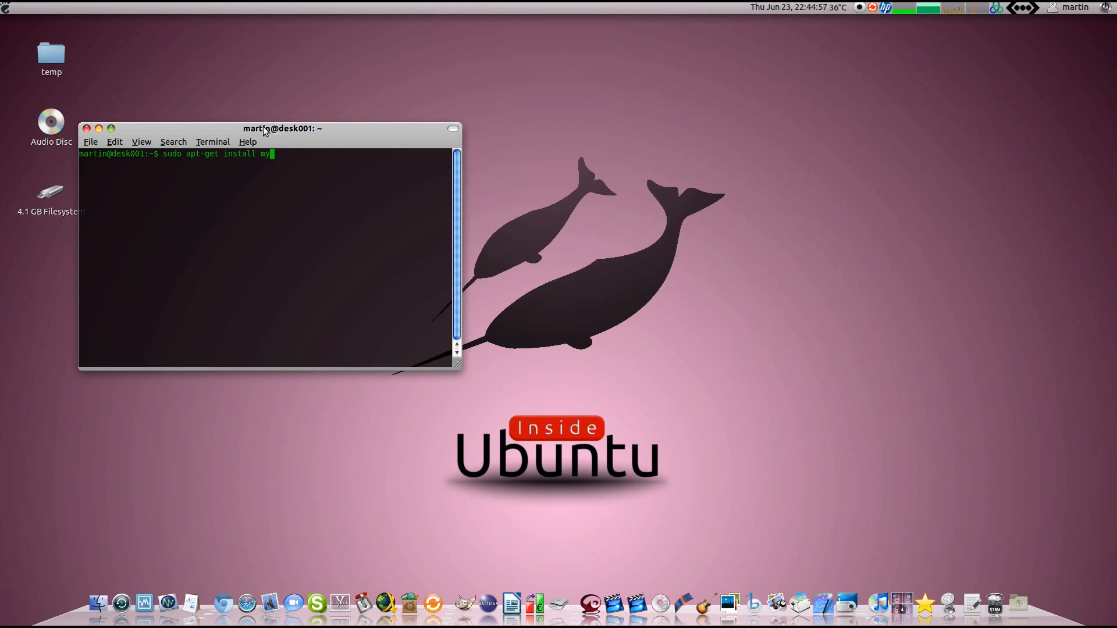
{"action": "type", "text": "th"}
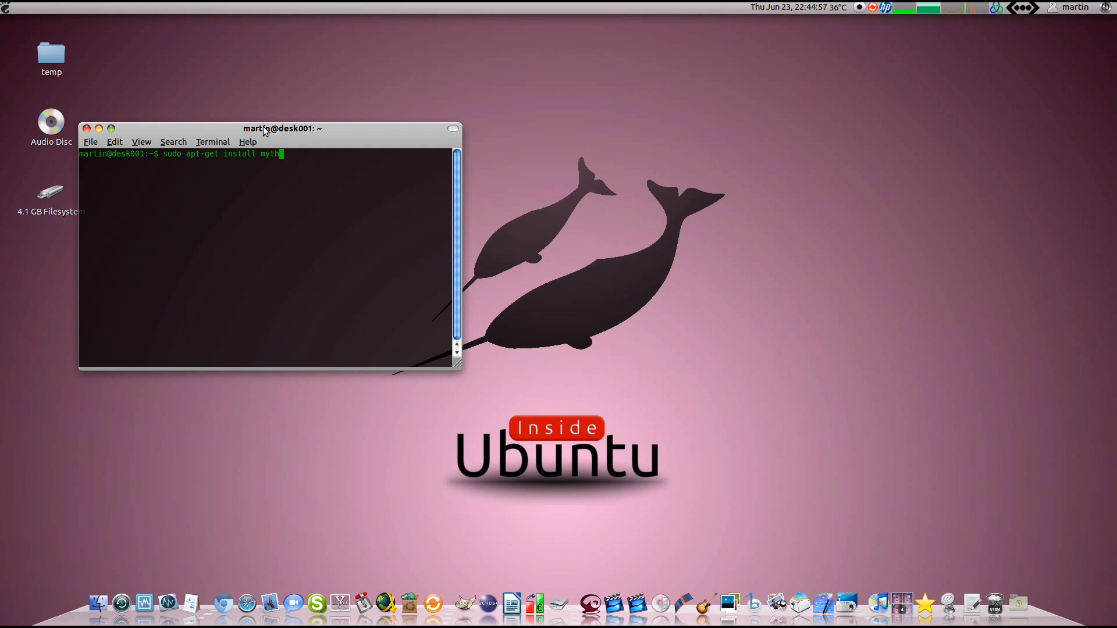
{"action": "type", "text": "buntu-"}
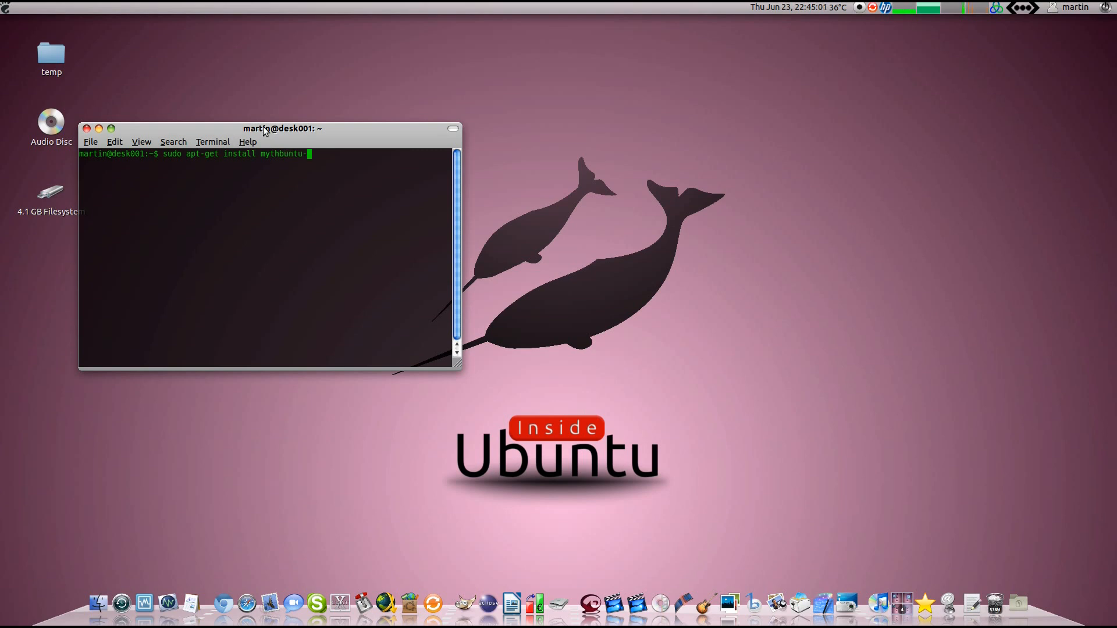
Complete 'mythbuntu-desktop', then start a new command with 'sudo'
{"action": "type", "text": "desktop"}
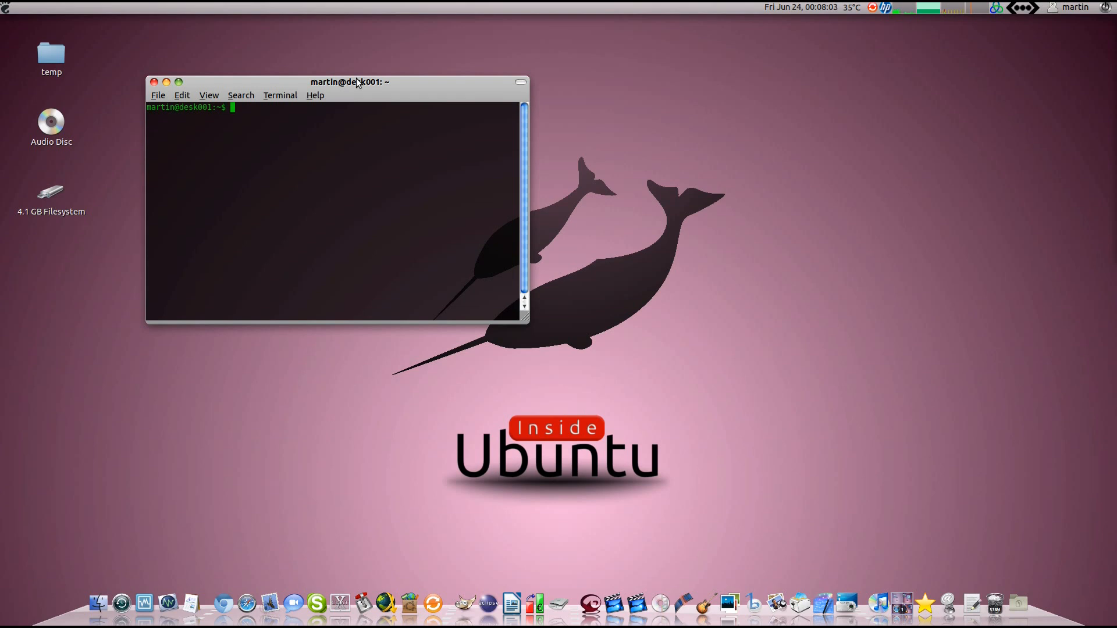
{"action": "type", "text": "sudo"}
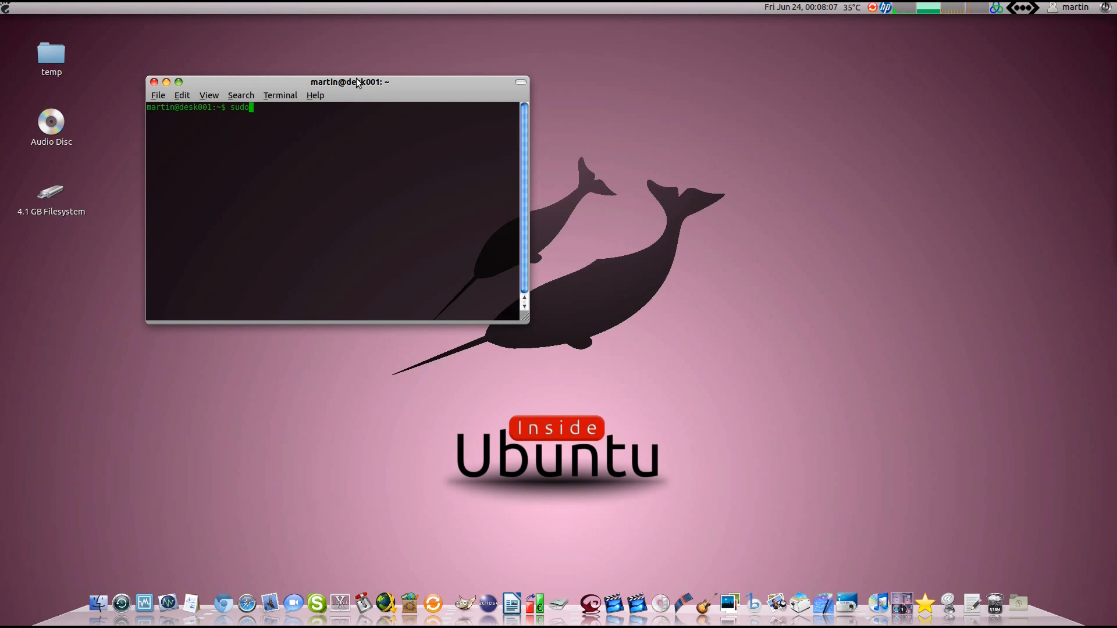
Type 'apt-get remove xubuntu-desktop' after sudo without running it, then erase 'desktop'
{"action": "type", "text": "apt-get"}
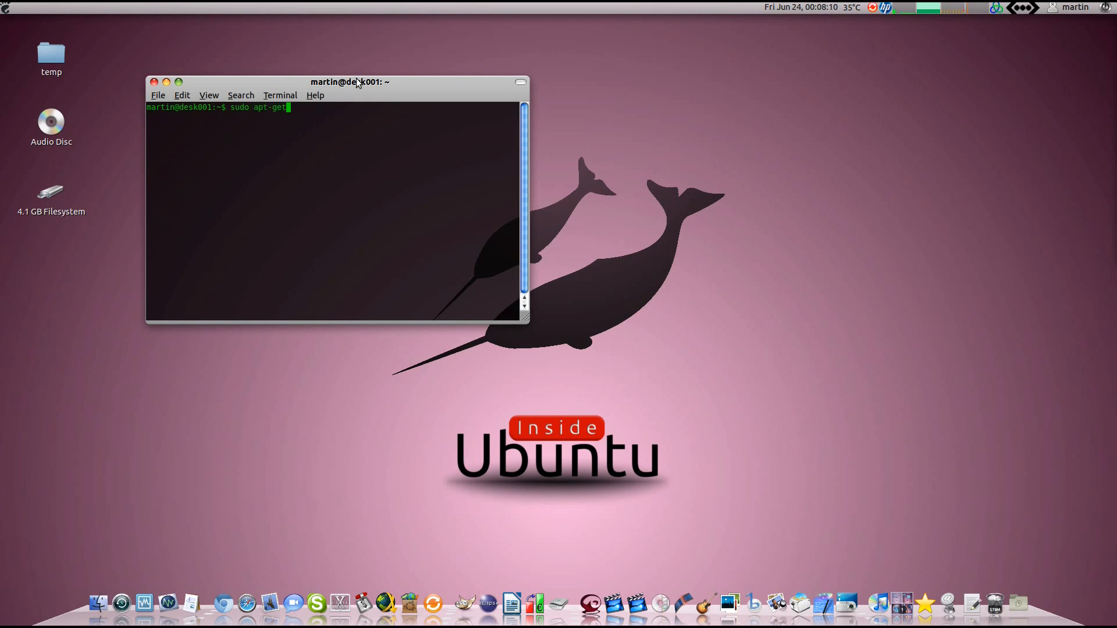
{"action": "type", "text": "remo"}
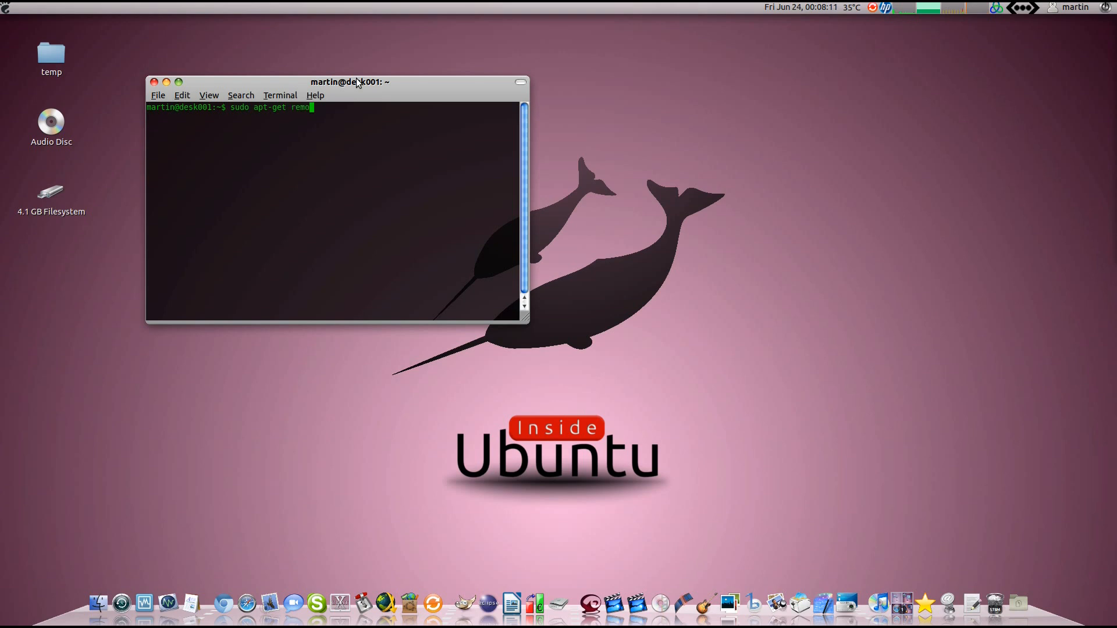
{"action": "type", "text": "ve"}
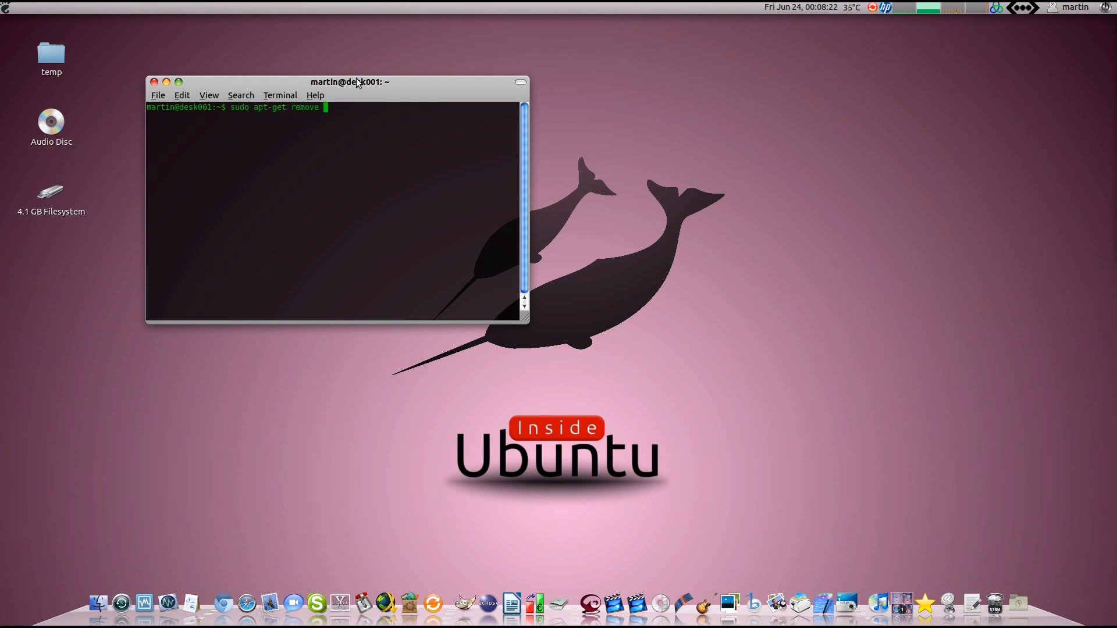
{"action": "type", "text": "xubu"}
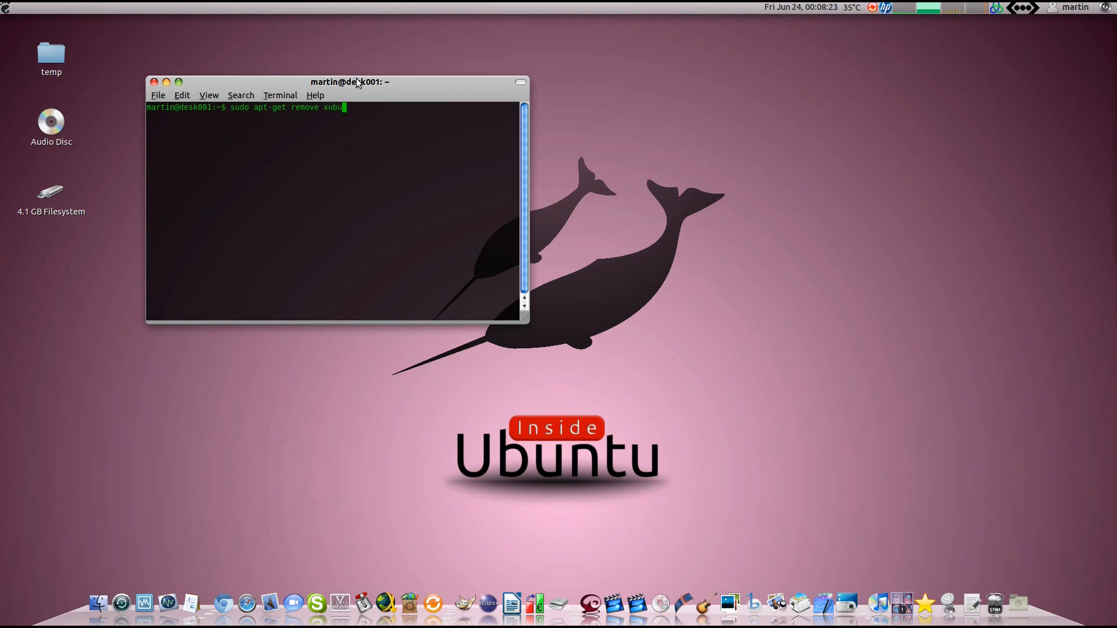
{"action": "type", "text": "ntu-des"}
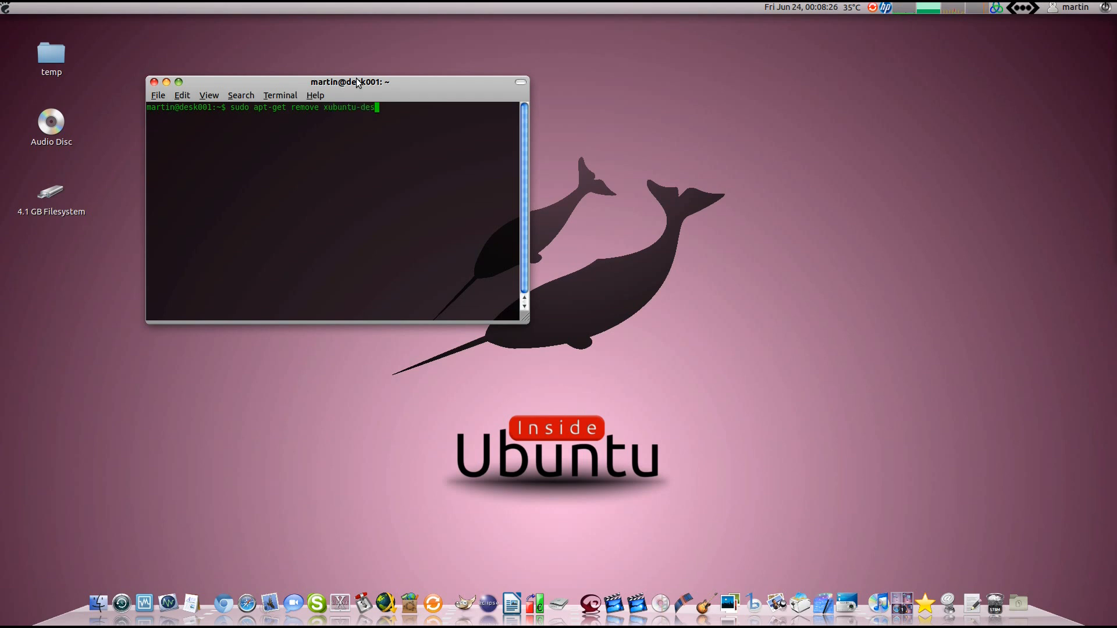
{"action": "type", "text": "top"}
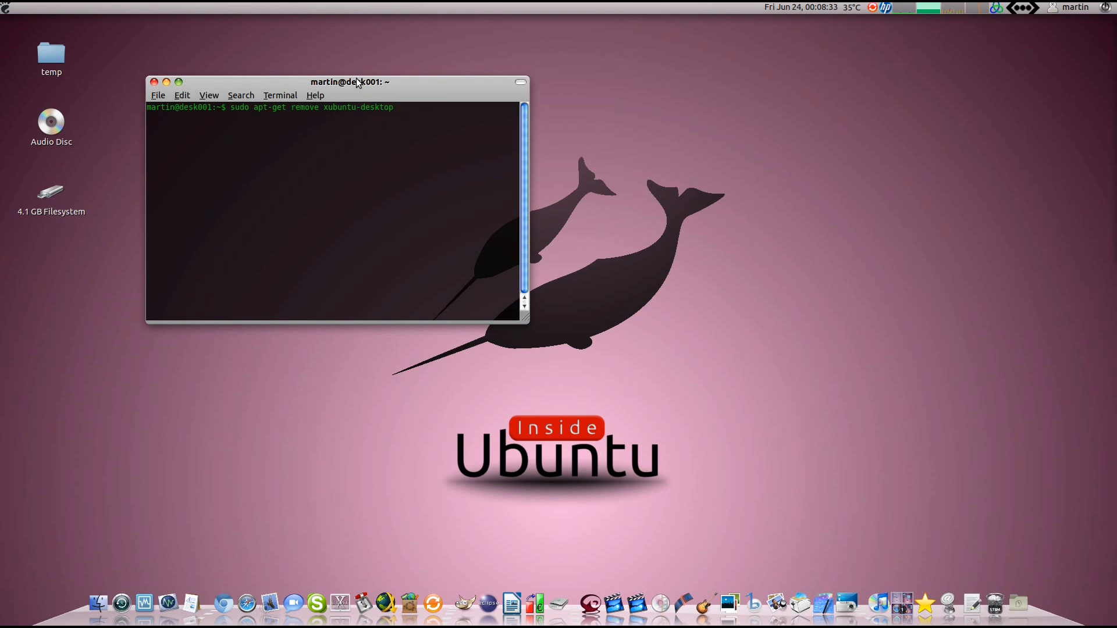
{"action": "key", "text": "BackSpace"}
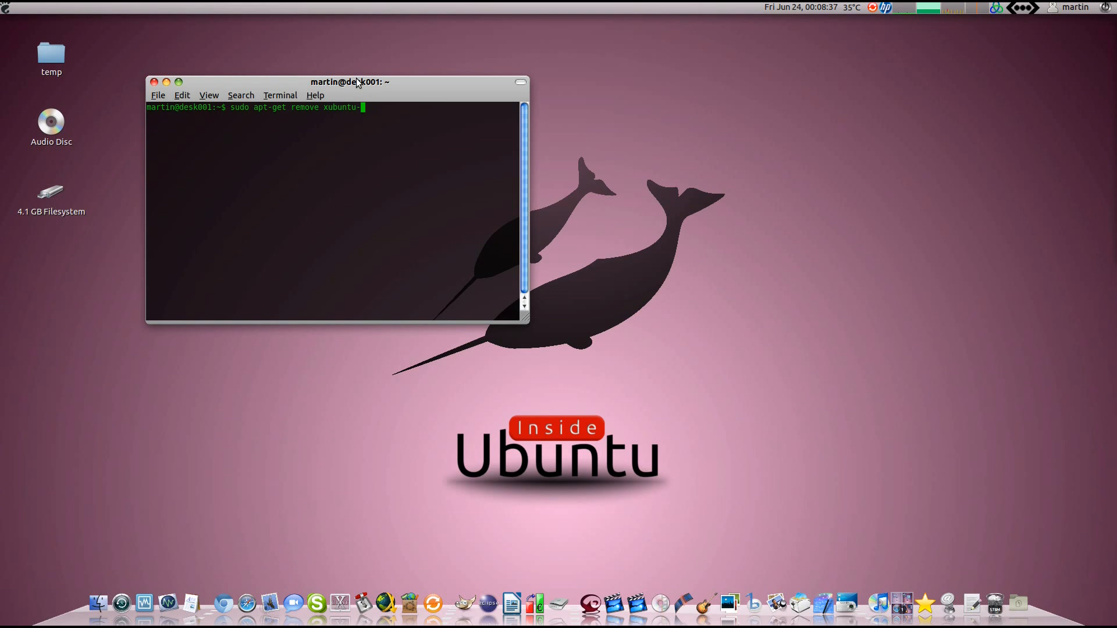
Cut back to 'sudo apt-get', type 'autoremove', then erase it again
{"action": "key", "text": "BackSpace"}
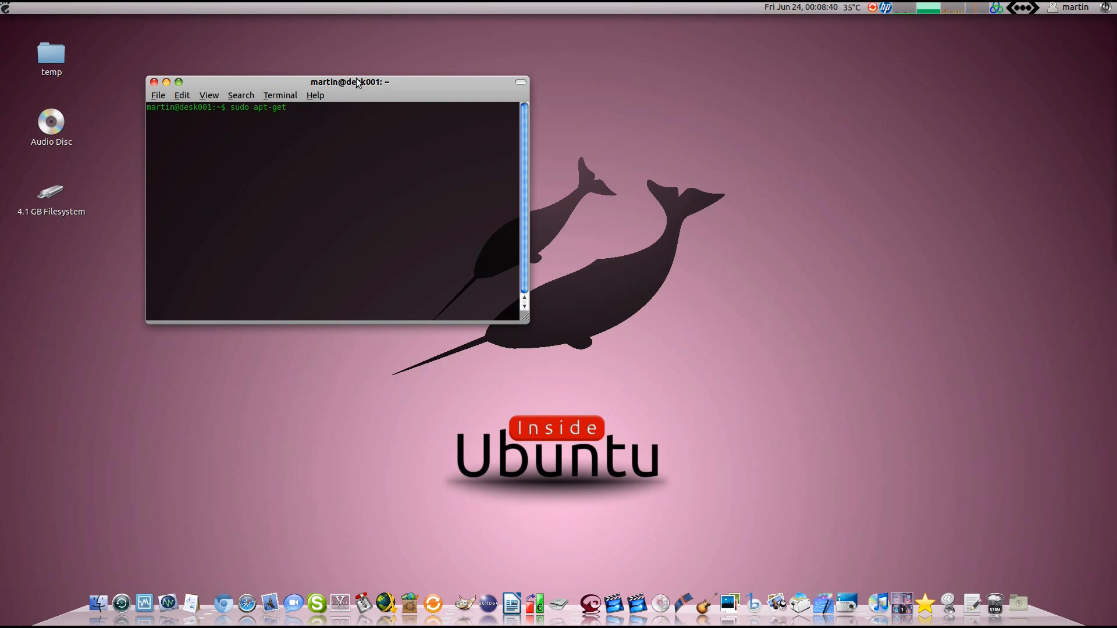
{"action": "type", "text": "aut"}
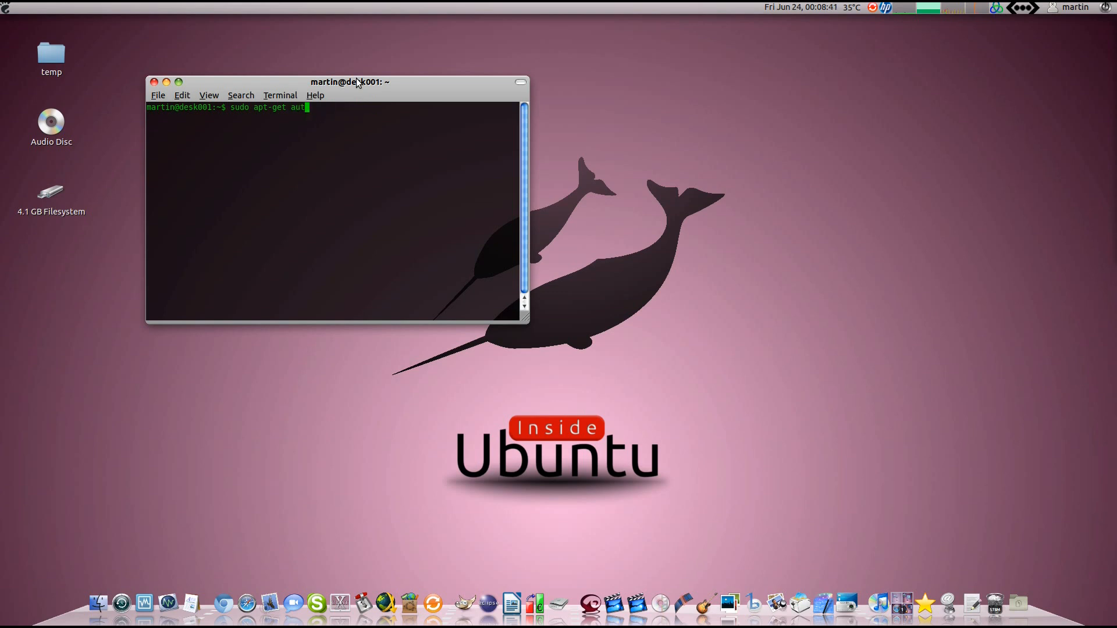
{"action": "type", "text": "oremove"}
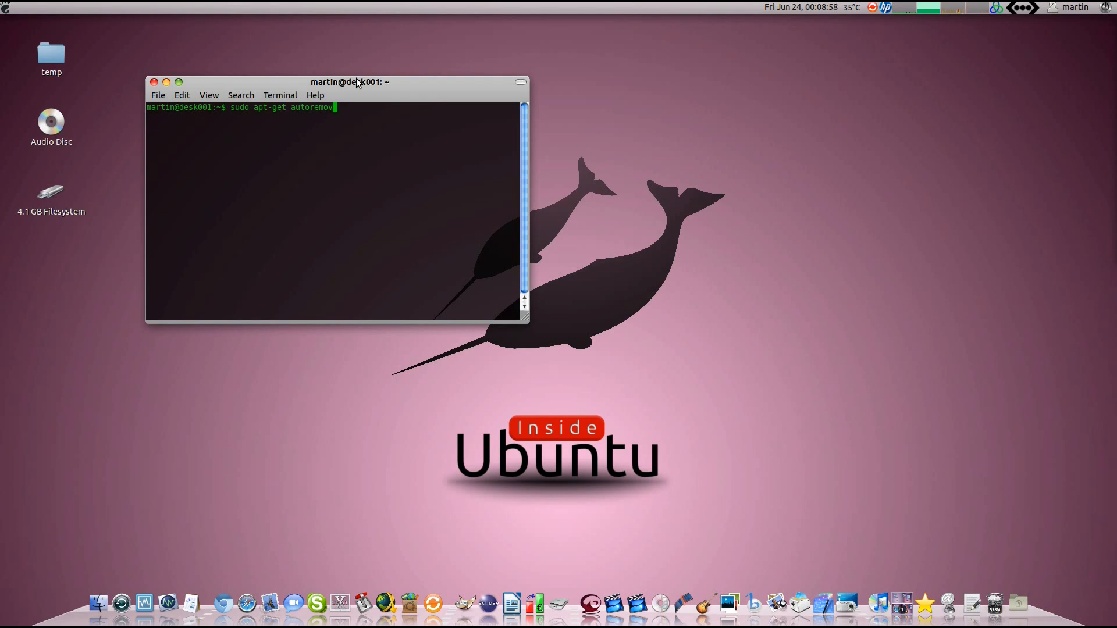
{"action": "key", "text": "BackSpace"}
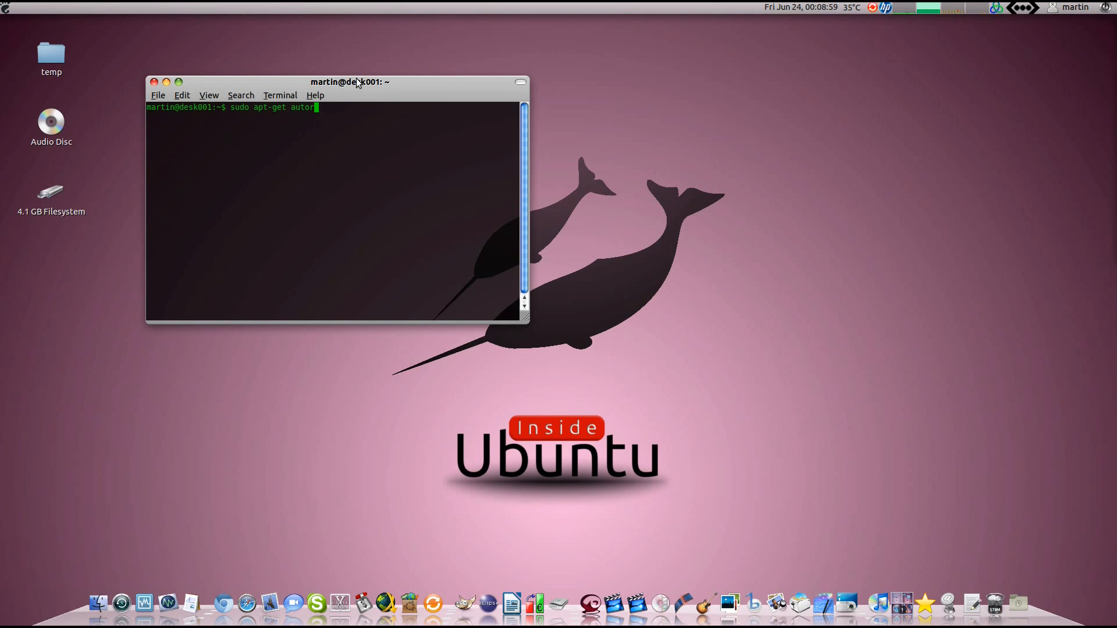
{"action": "key", "text": "BackSpace"}
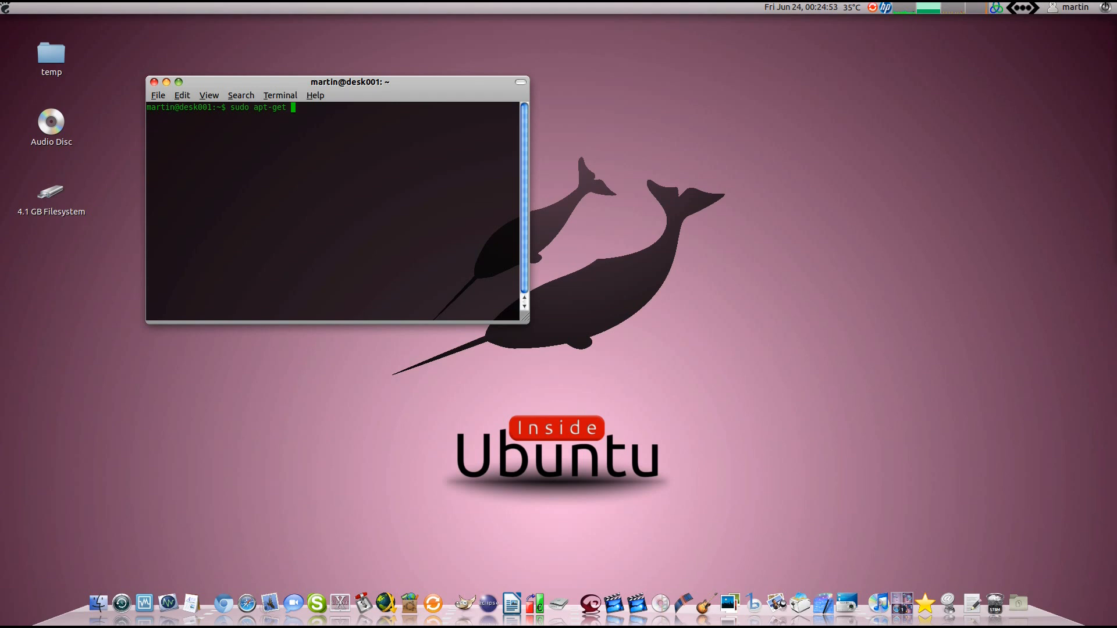
{"action": "mouse_move", "coordinate": [613, 103]}
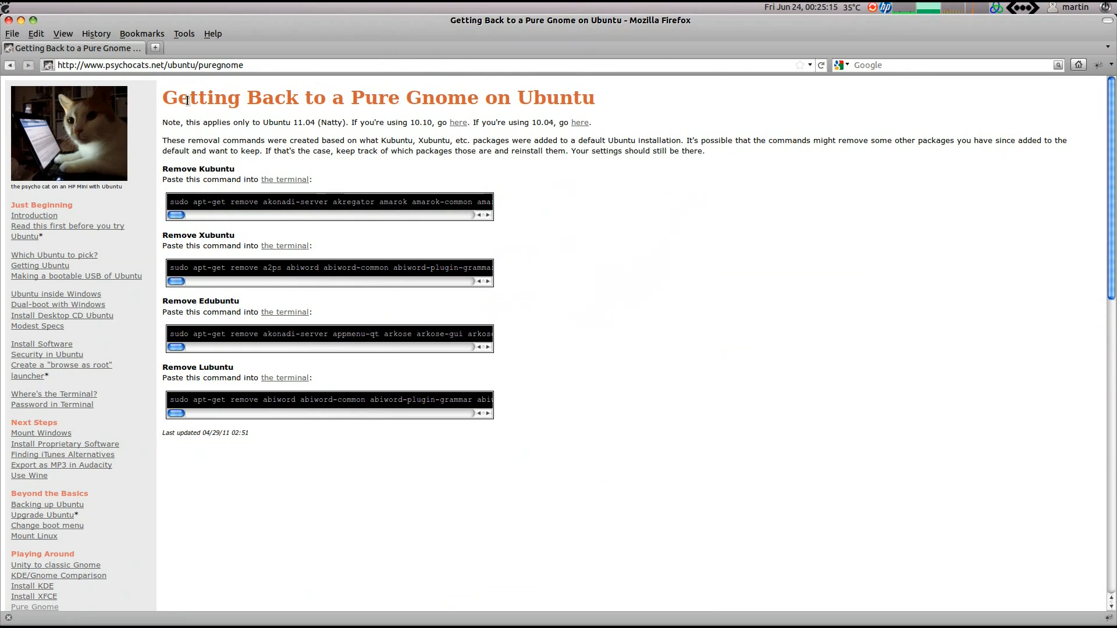
{"action": "mouse_move", "coordinate": [132, 89]}
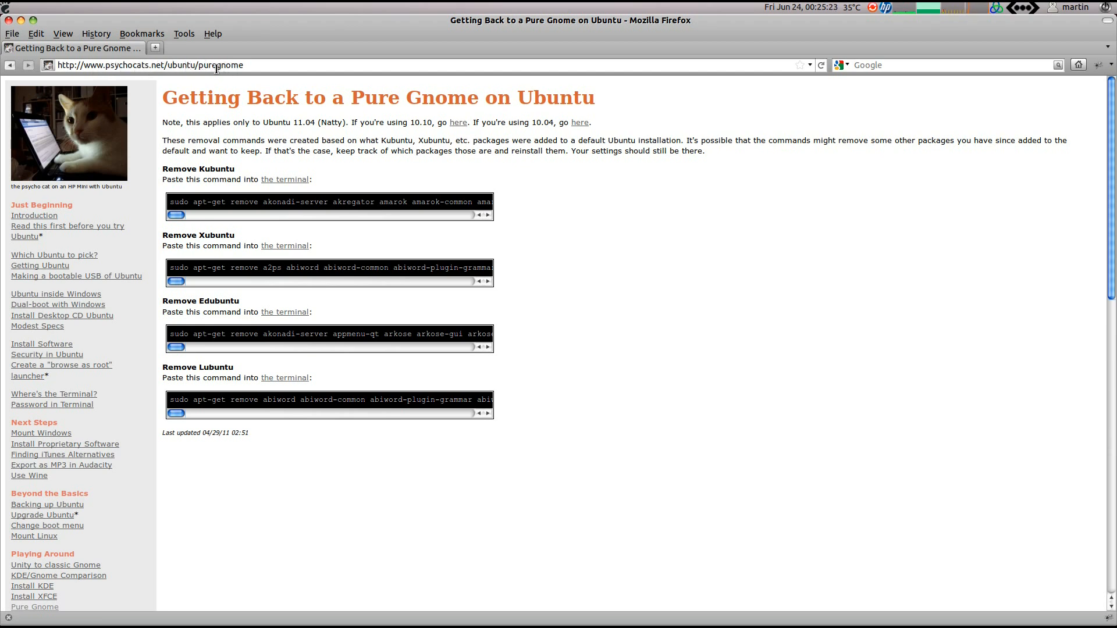
{"action": "mouse_move", "coordinate": [266, 88]}
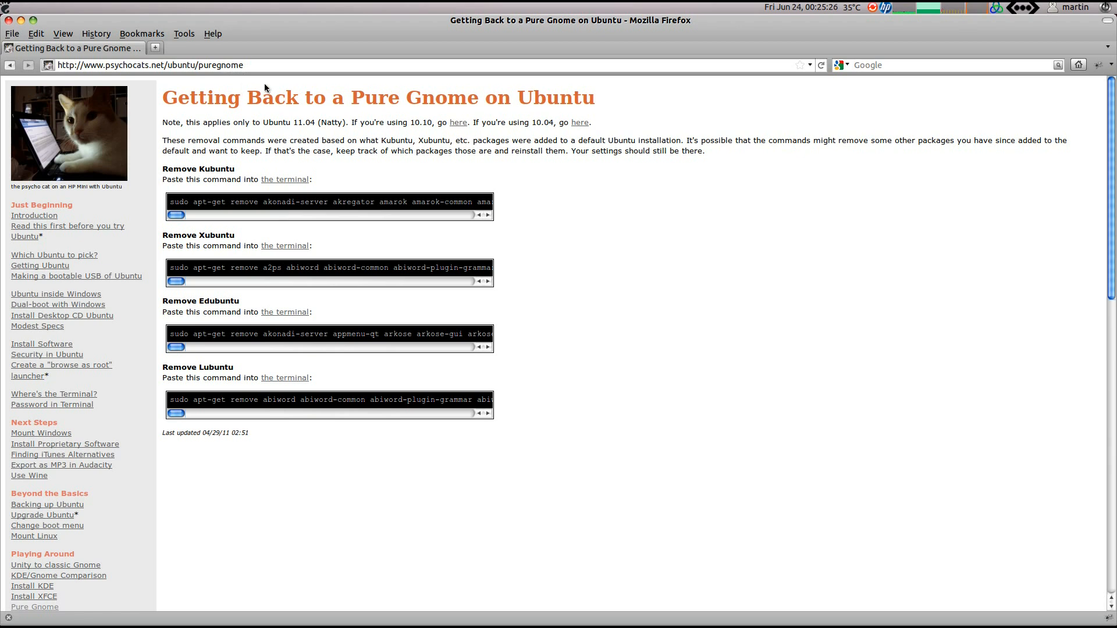
{"action": "mouse_move", "coordinate": [237, 189]}
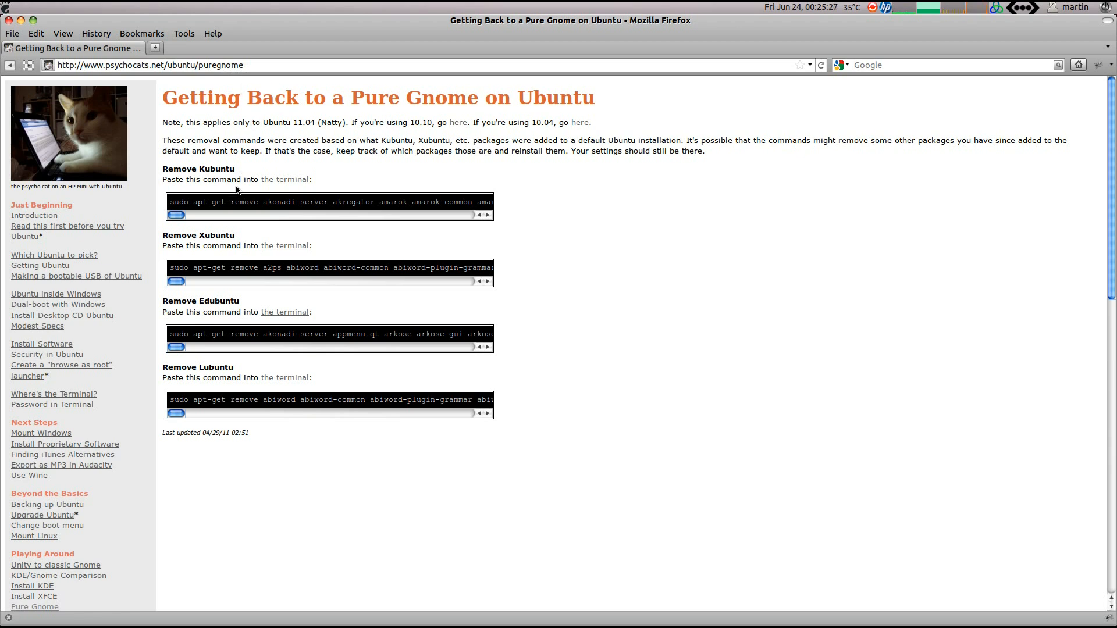
{"action": "mouse_move", "coordinate": [206, 165]}
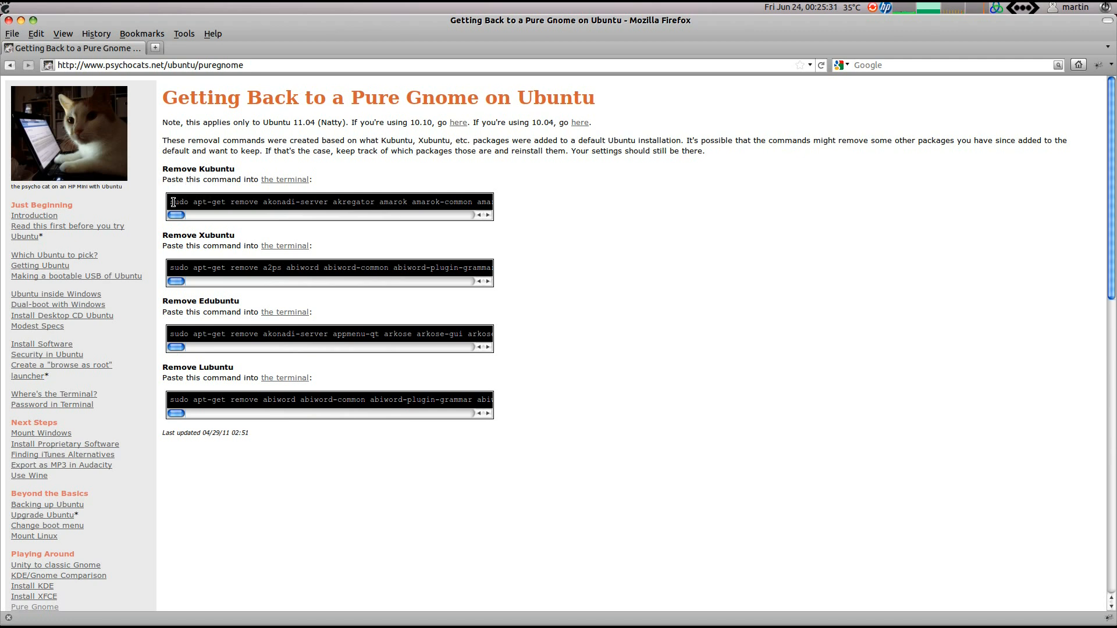
{"action": "mouse_move", "coordinate": [202, 236]}
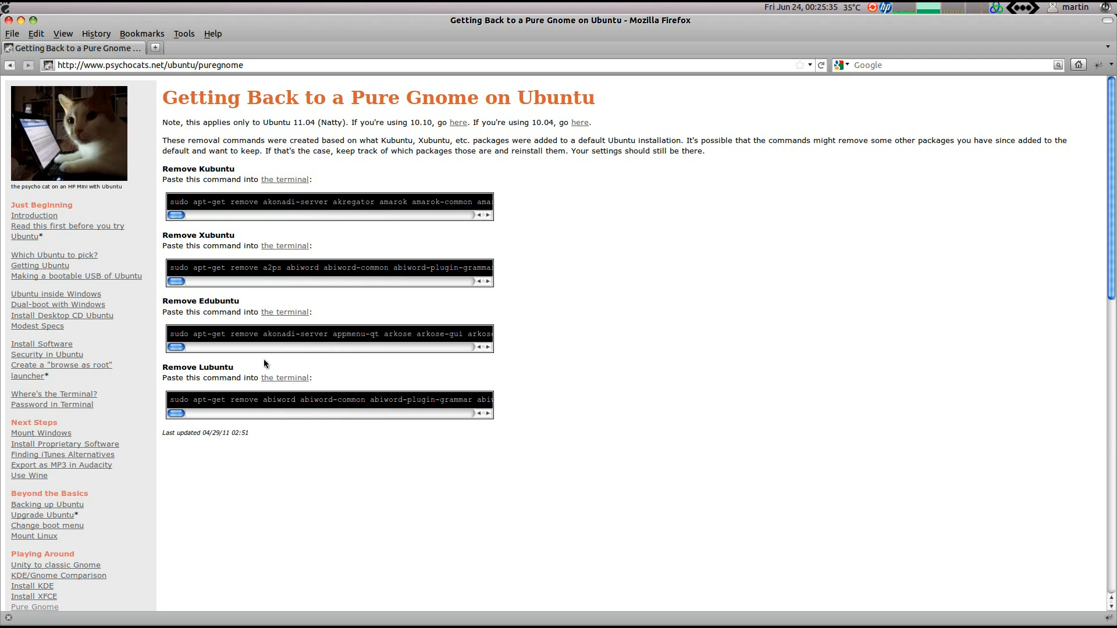
{"action": "mouse_move", "coordinate": [174, 204]}
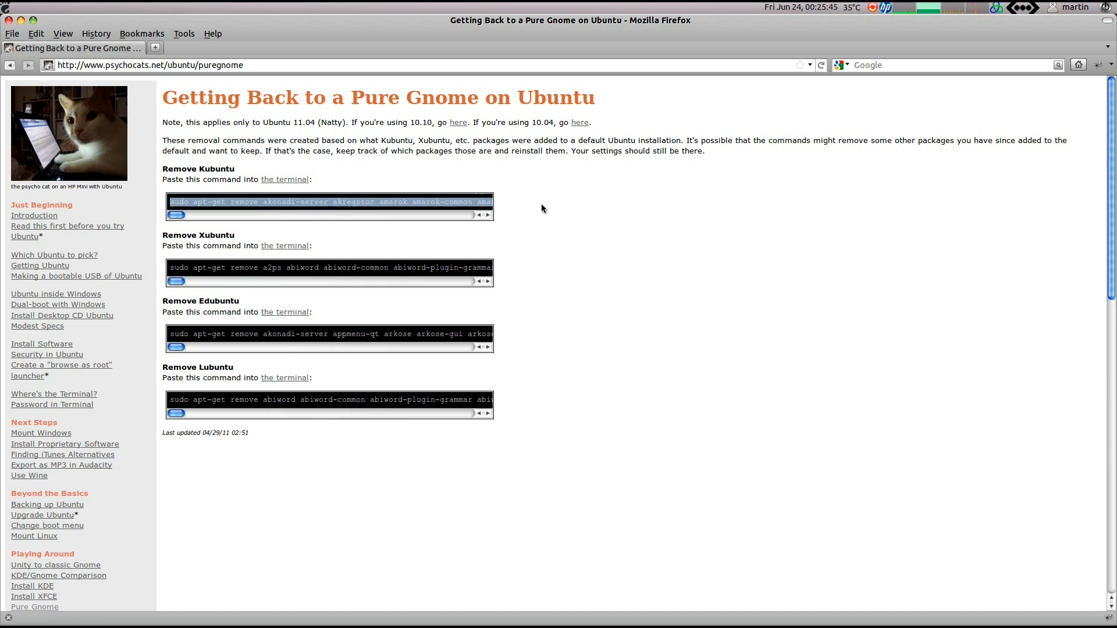
{"action": "mouse_move", "coordinate": [570, 187]}
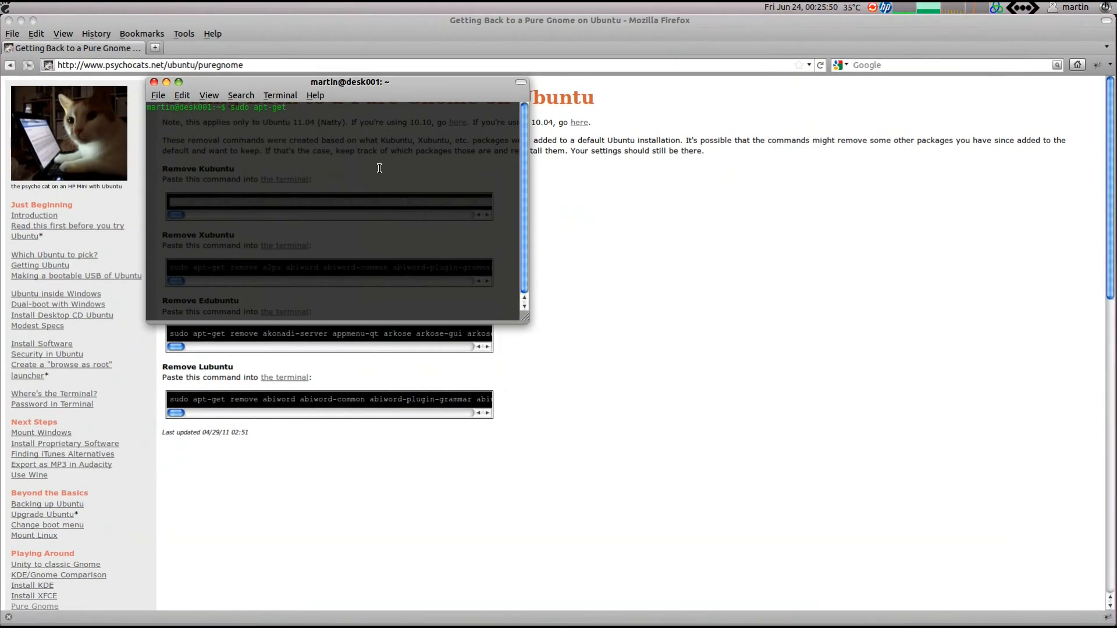
Clear the prompt, paste the long Kubuntu removal command, and return to Firefox
{"action": "key", "text": "ctrl+c"}
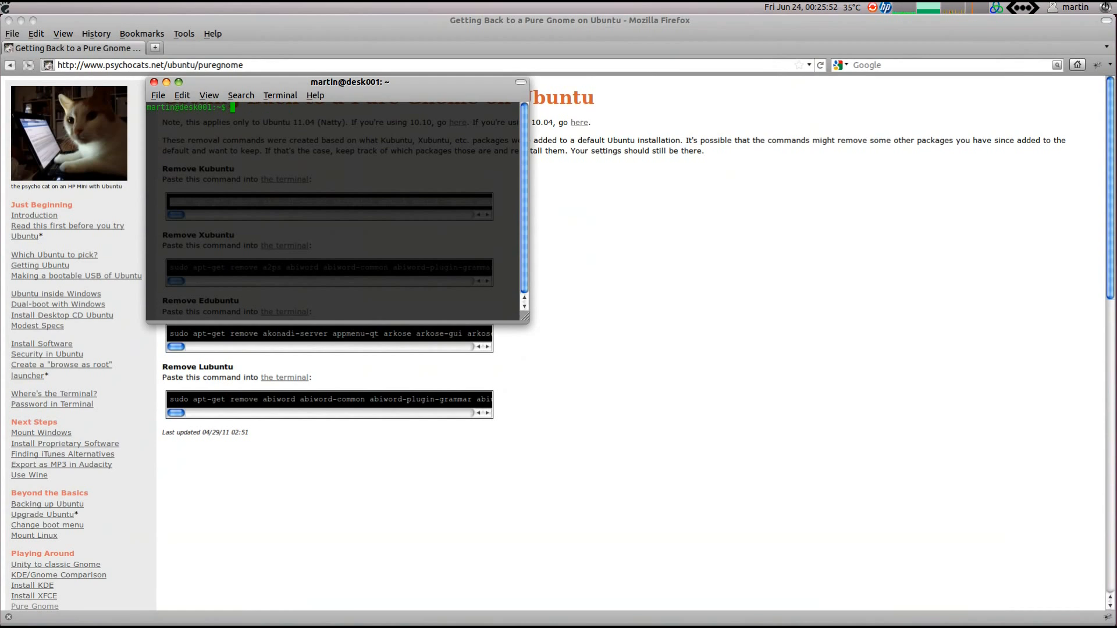
{"action": "mouse_move", "coordinate": [380, 181]}
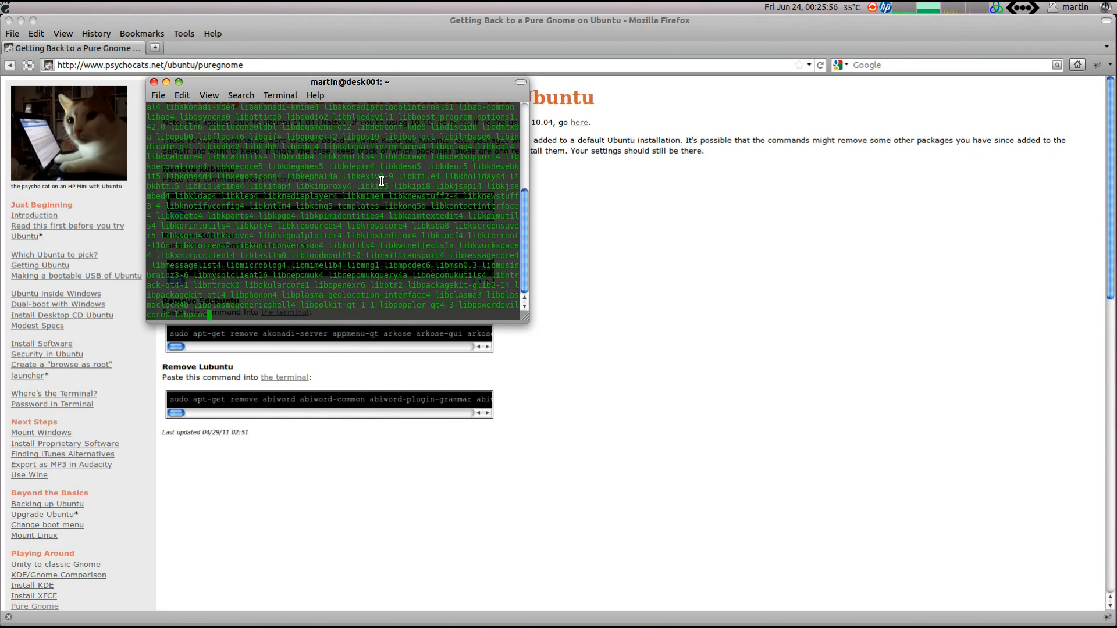
{"action": "scroll", "scroll_direction": "down", "scroll_amount": 3}
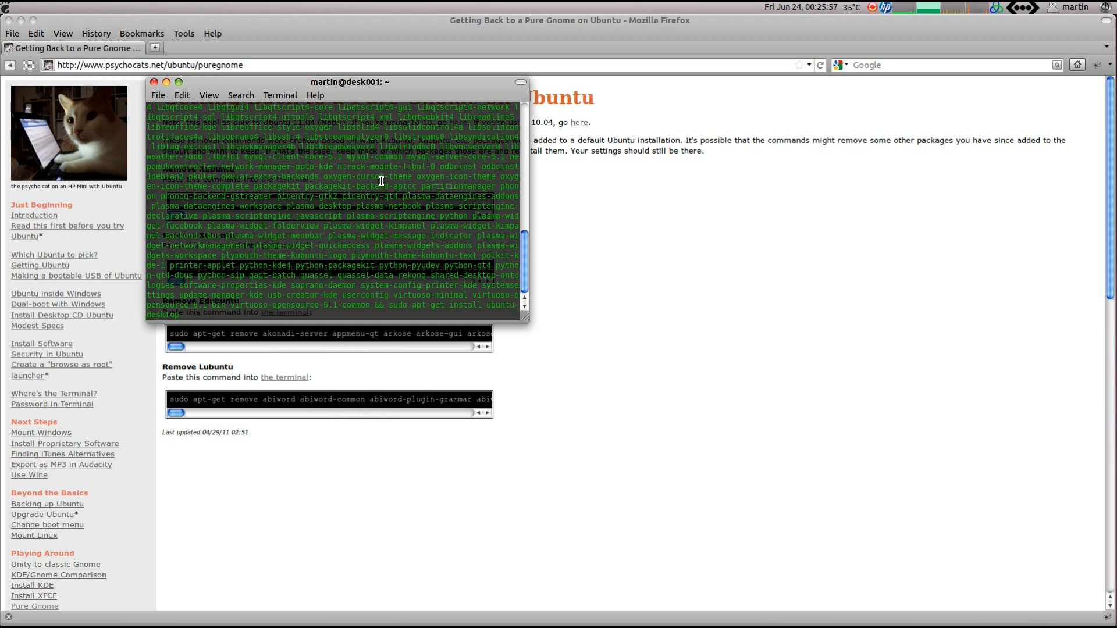
{"action": "mouse_move", "coordinate": [324, 302]}
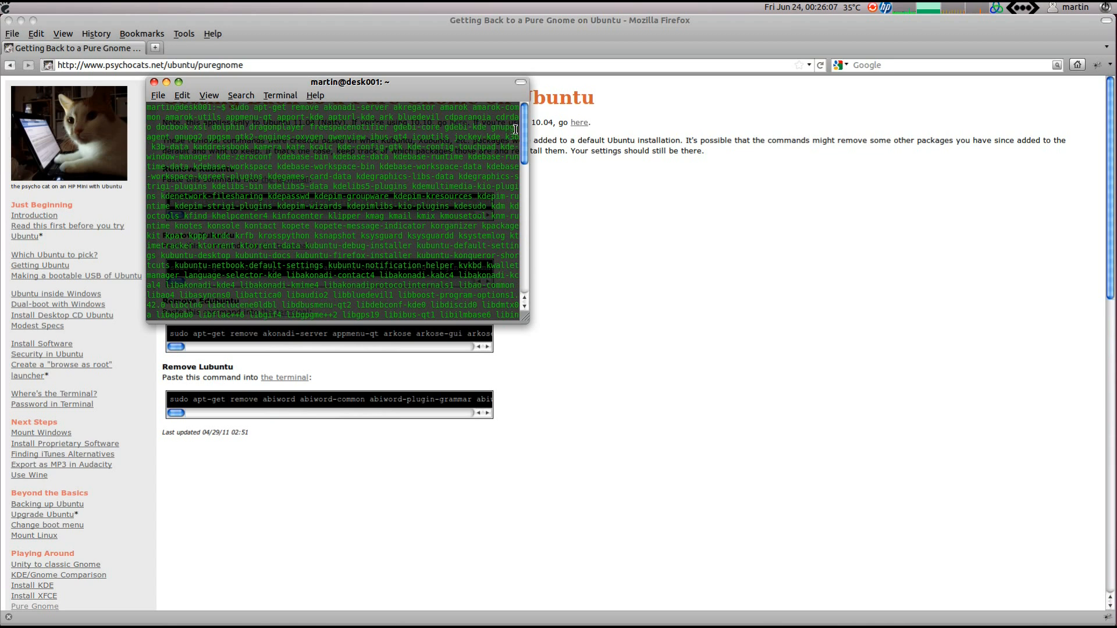
{"action": "left_click", "coordinate": [152, 82]}
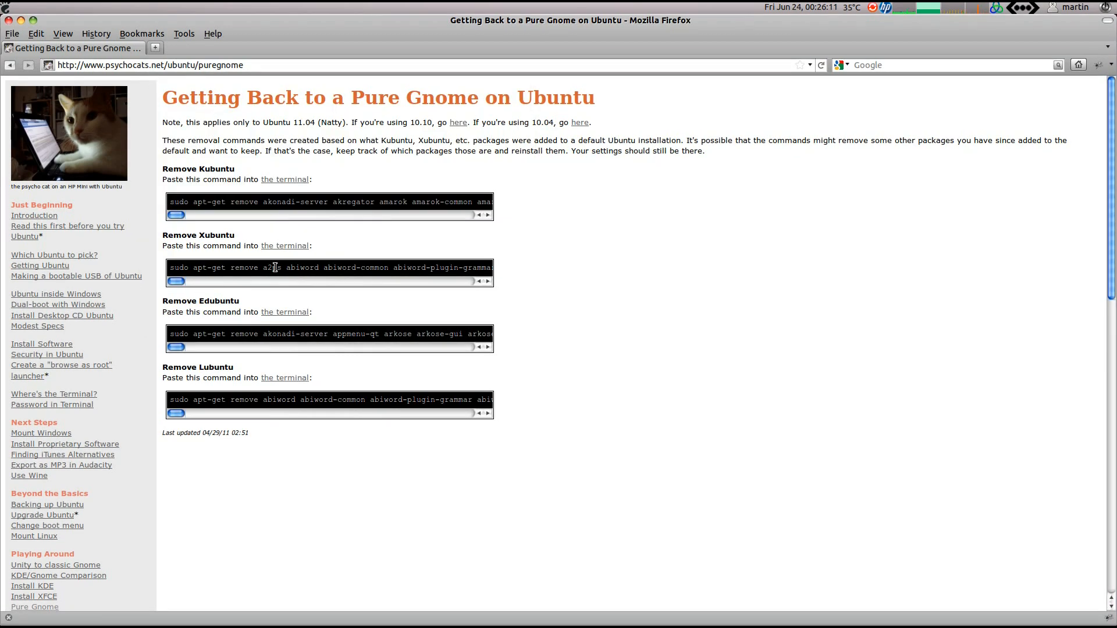
{"action": "mouse_move", "coordinate": [636, 247]}
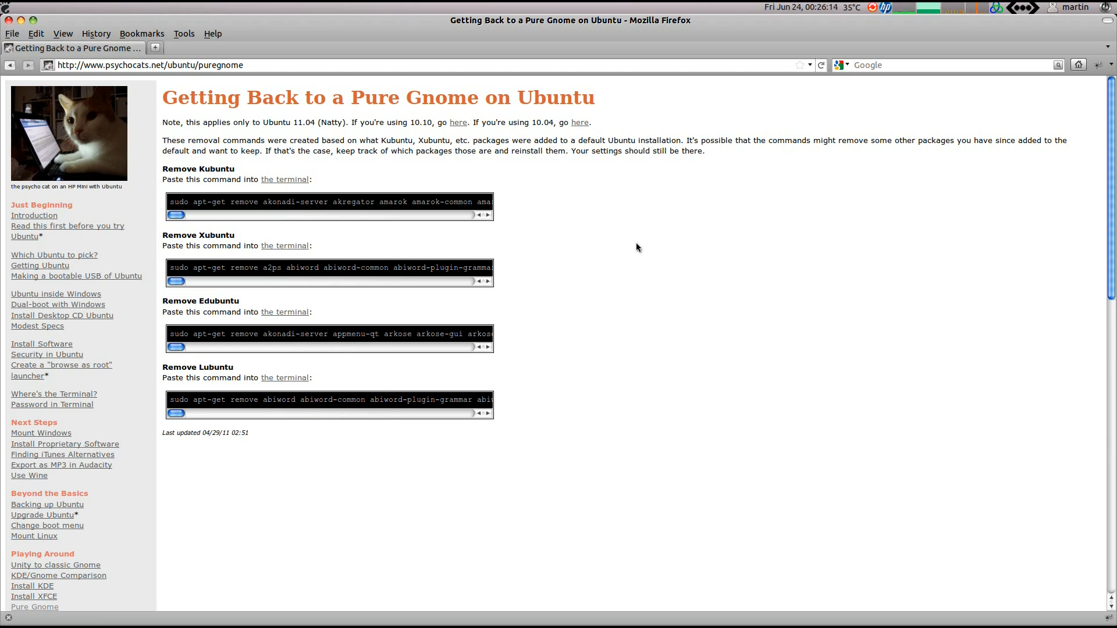
{"action": "mouse_move", "coordinate": [87, 47]}
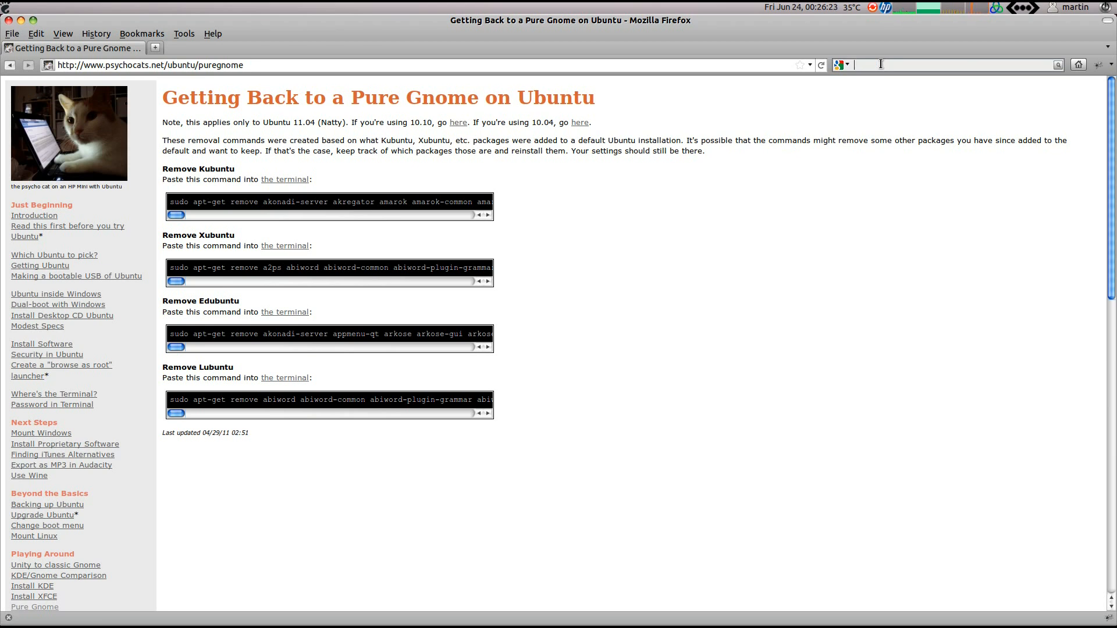
Enter 'remove xubuntu-desktop' in Firefox's Google search box
{"action": "type", "text": "remove xubuntu"}
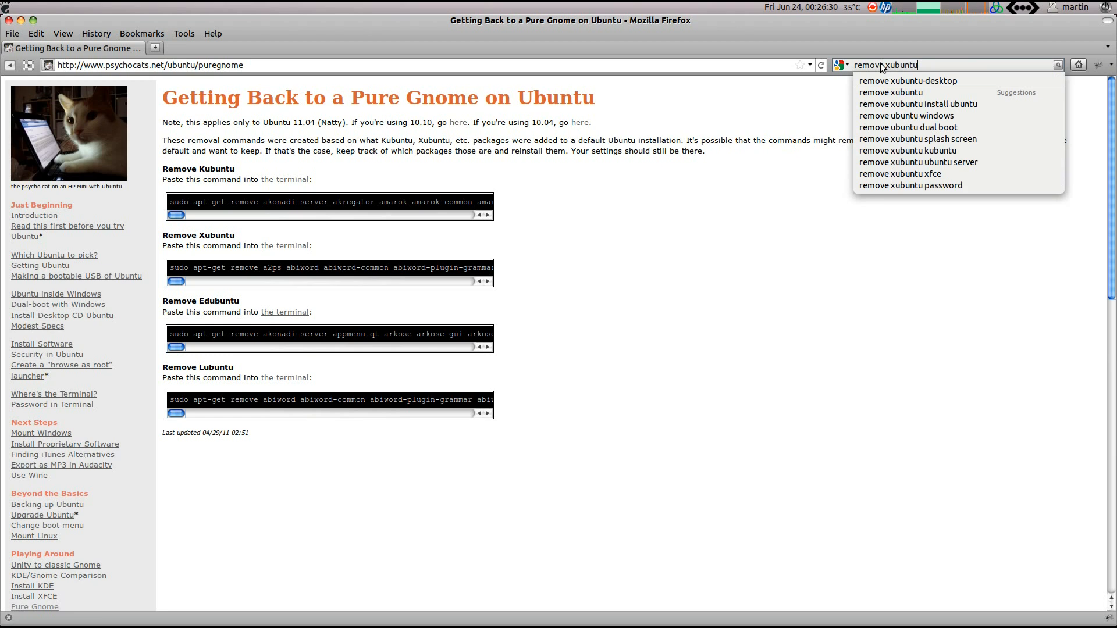
{"action": "type", "text": "-"}
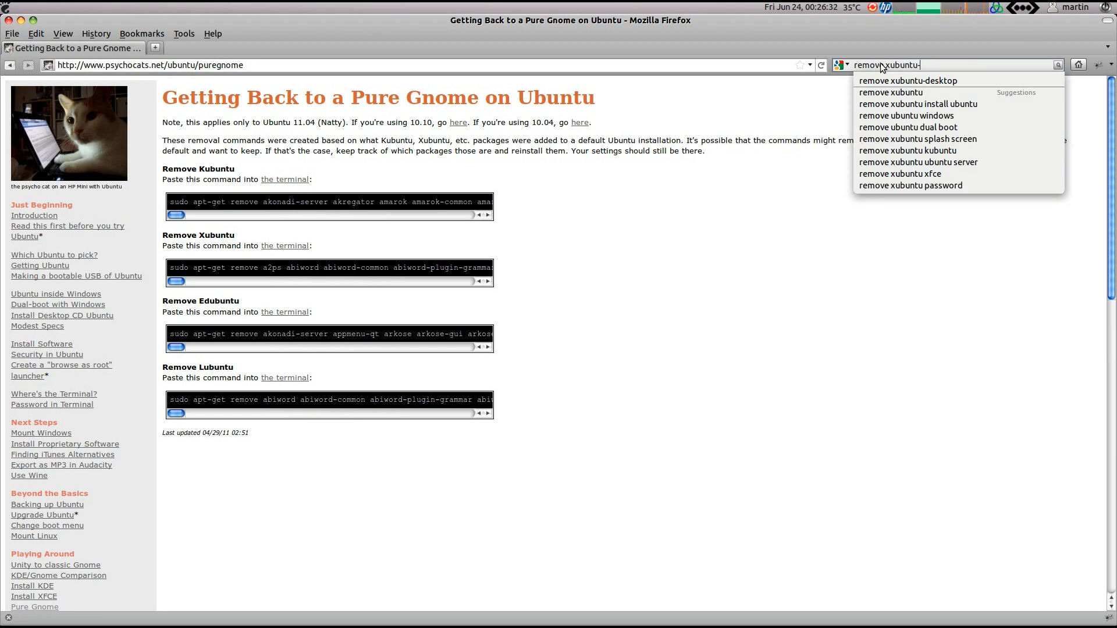
{"action": "type", "text": "-desktop"}
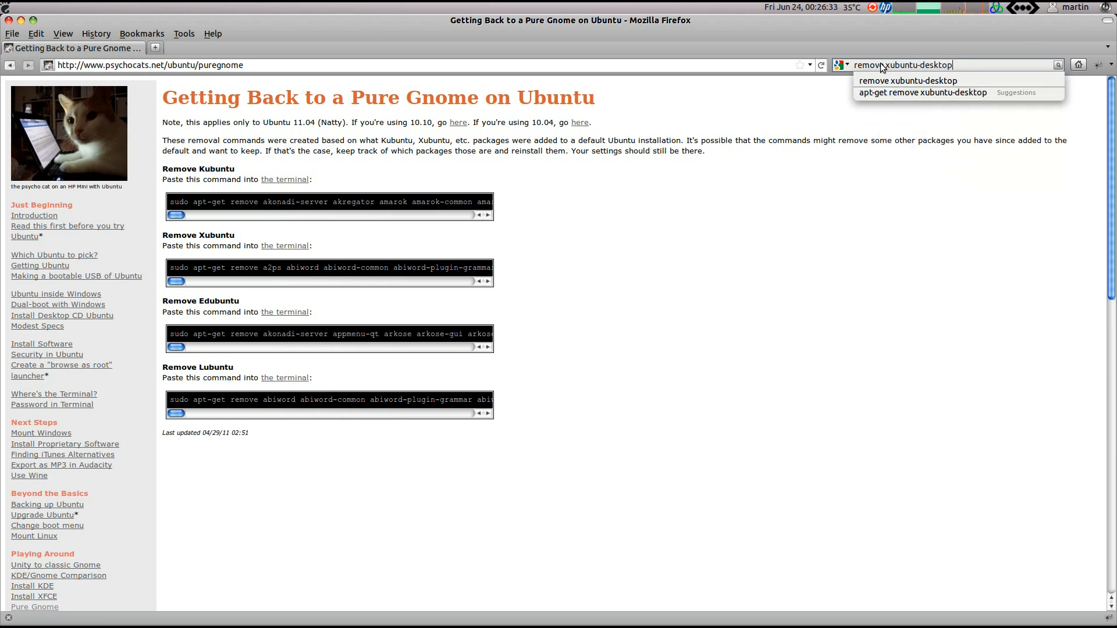